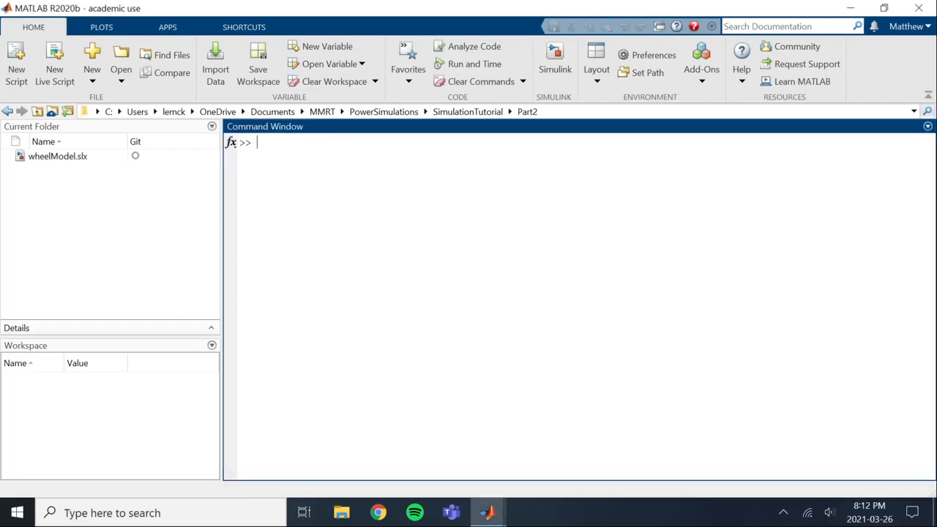
{"action": "mouse_move", "coordinate": [105, 196]}
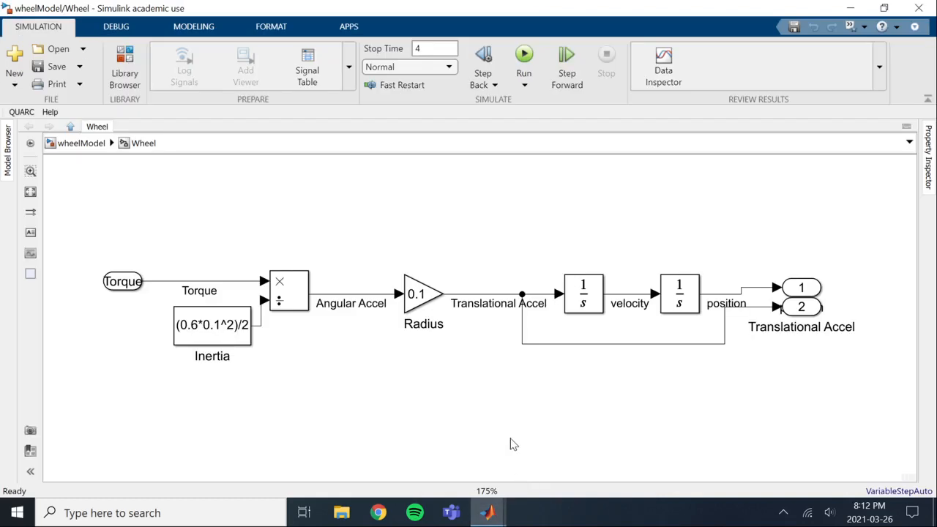
{"action": "mouse_move", "coordinate": [482, 380]}
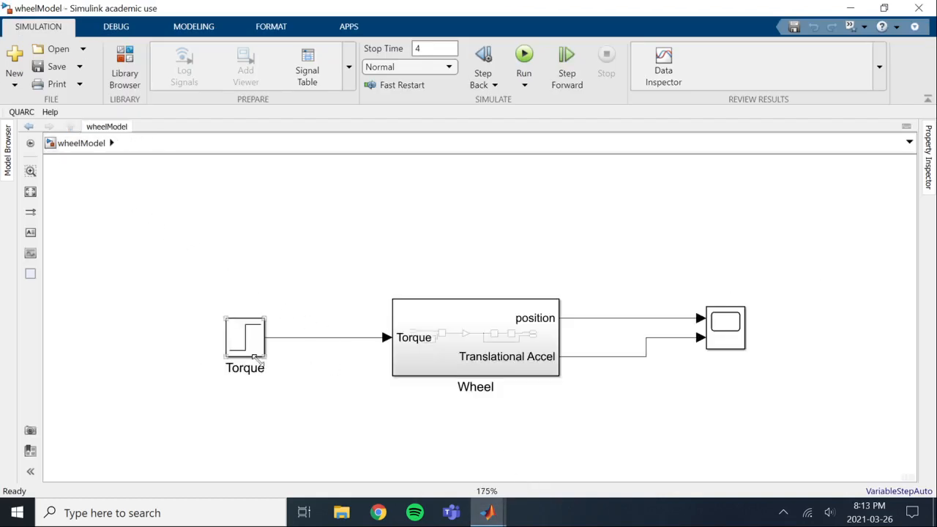
- Enter the Wheel subsystem and inspect the Inertia block's settings without changing them
{"action": "left_click", "coordinate": [475, 337]}
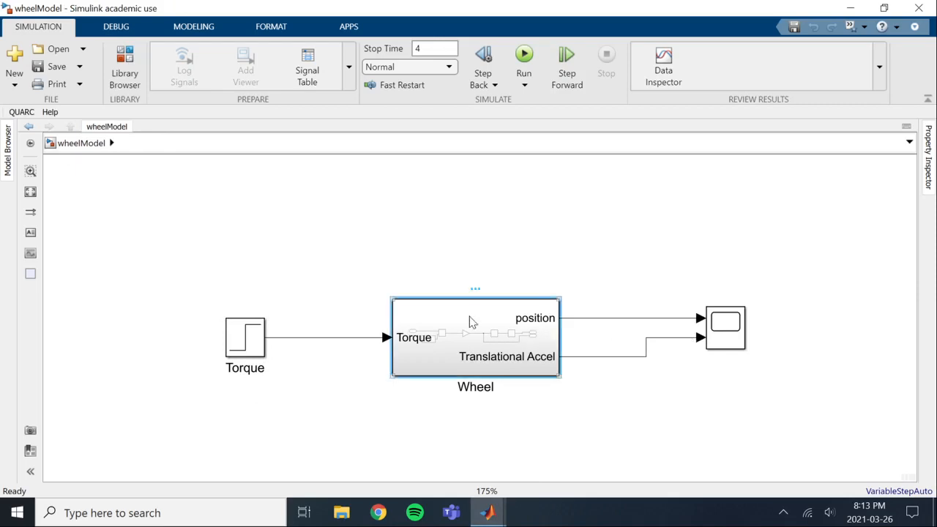
{"action": "double_click", "coordinate": [474, 337]}
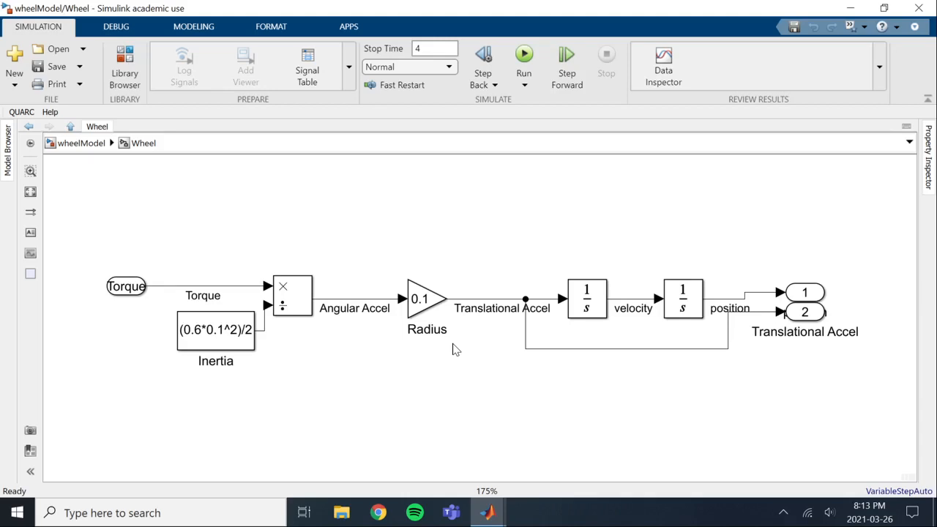
{"action": "left_click", "coordinate": [215, 329]}
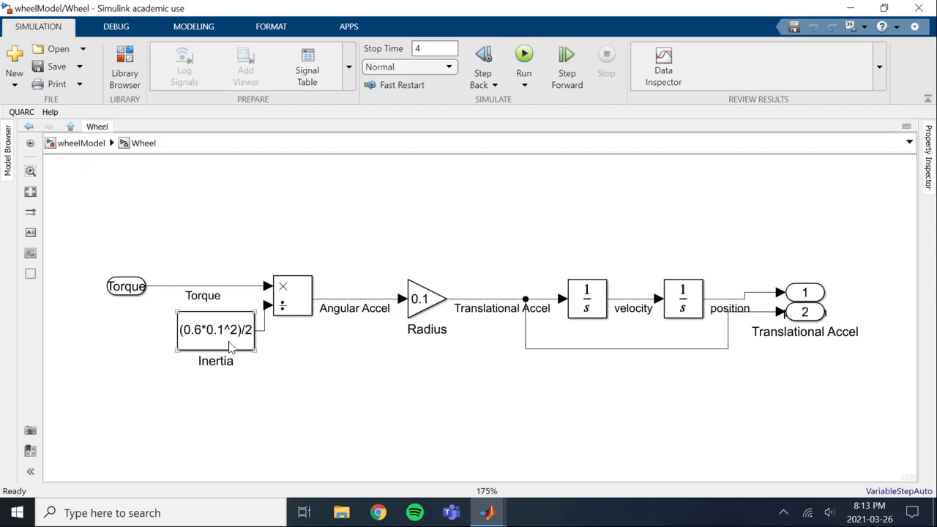
{"action": "double_click", "coordinate": [215, 329]}
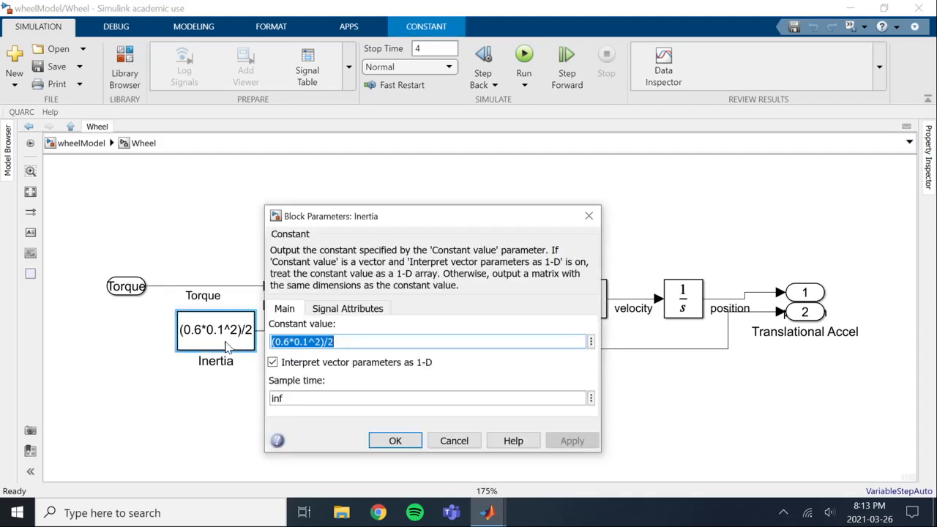
{"action": "left_click", "coordinate": [396, 439]}
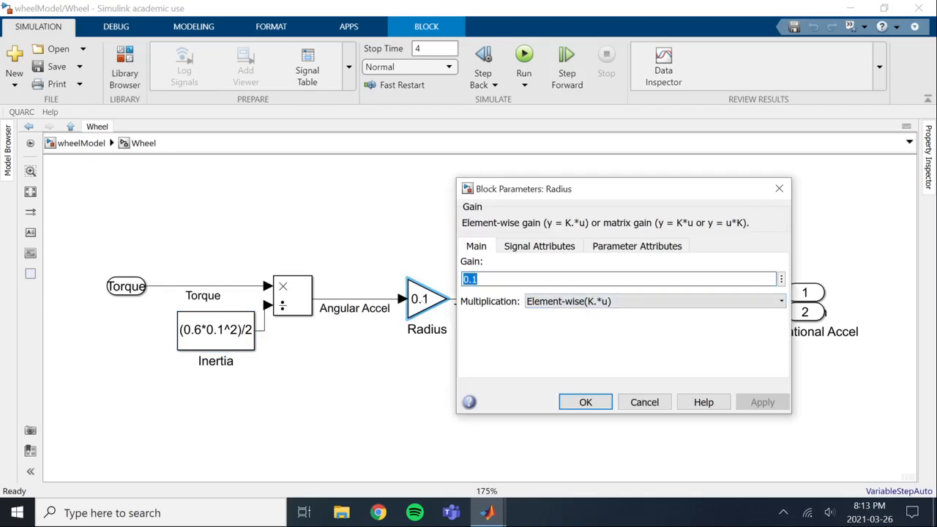
- Set the Radius gain to a new base-workspace variable radius created with value 0.1
{"action": "type", "text": "r"}
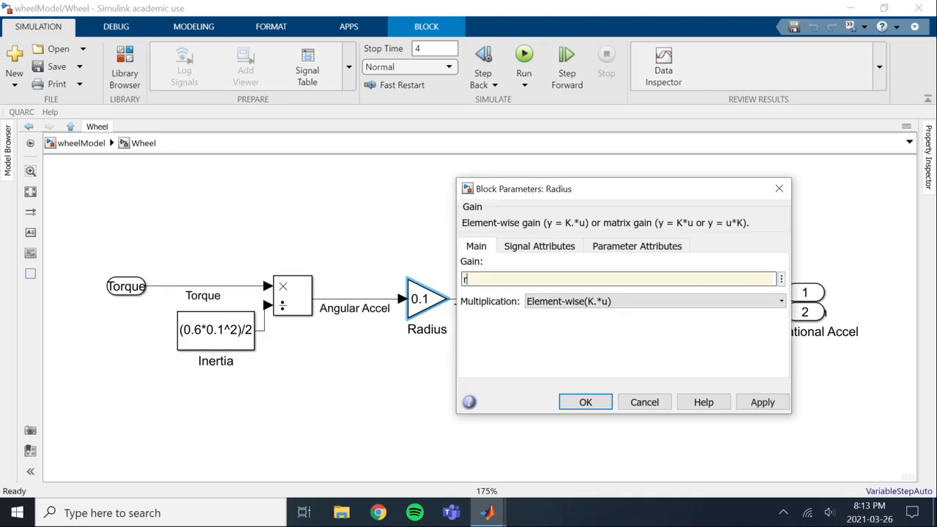
{"action": "type", "text": "adius"}
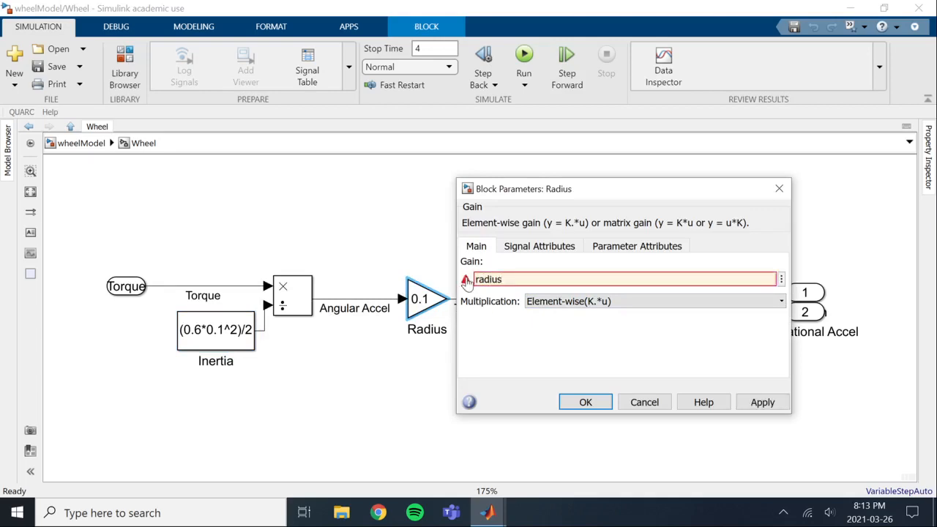
{"action": "mouse_move", "coordinate": [467, 284]}
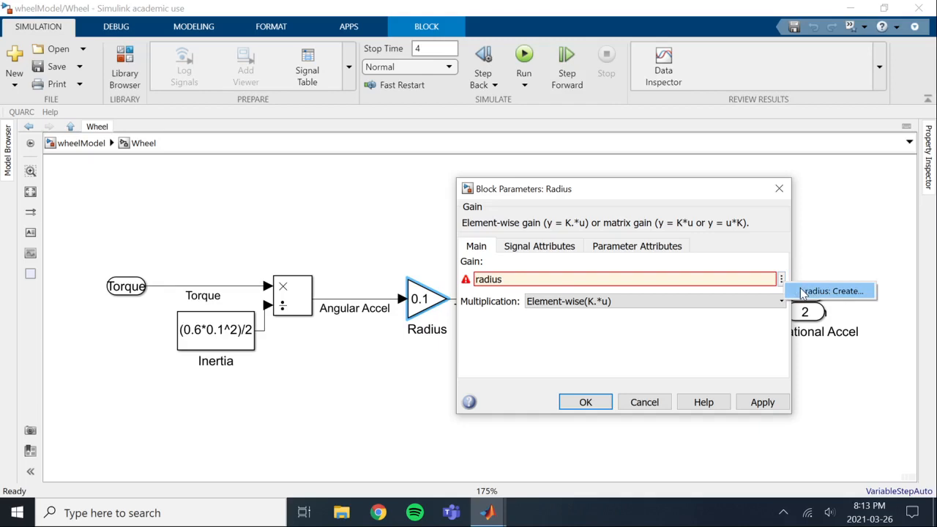
{"action": "left_click", "coordinate": [831, 290]}
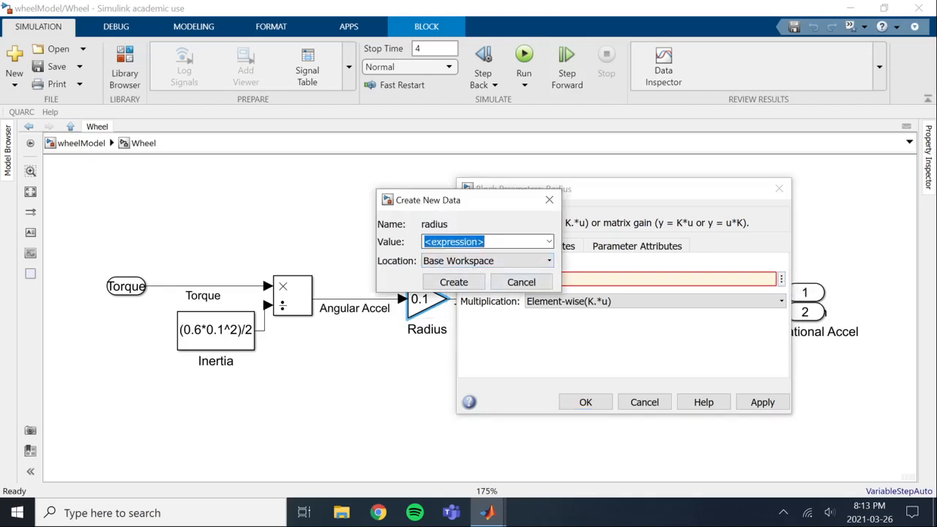
{"action": "type", "text": "0.1"}
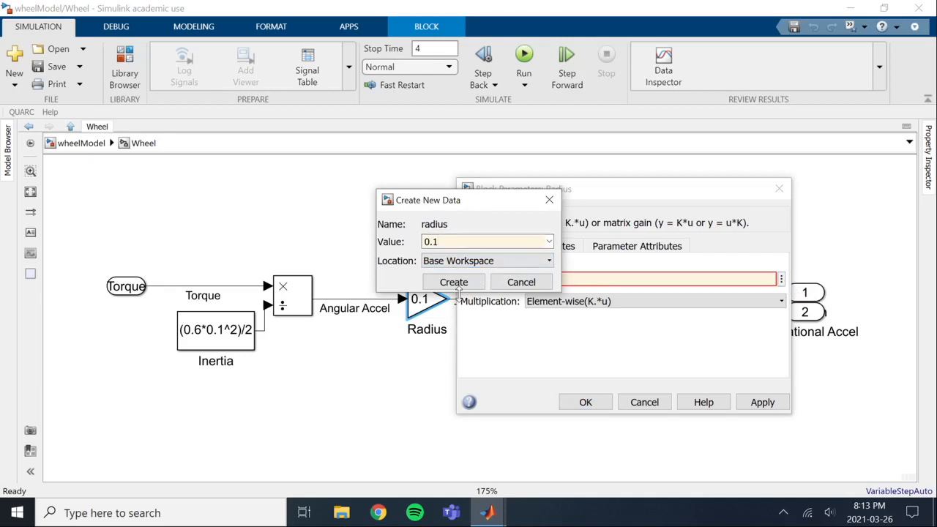
{"action": "left_click", "coordinate": [454, 281]}
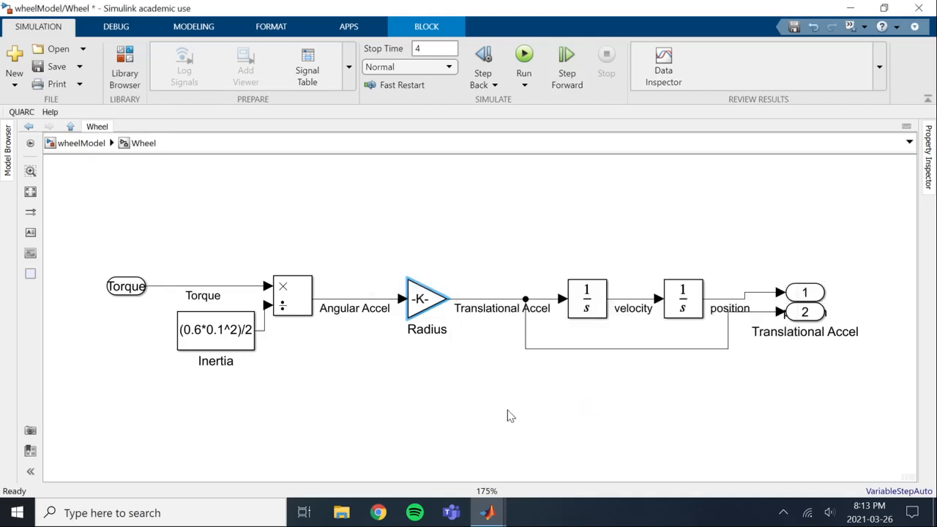
{"action": "mouse_move", "coordinate": [486, 512]}
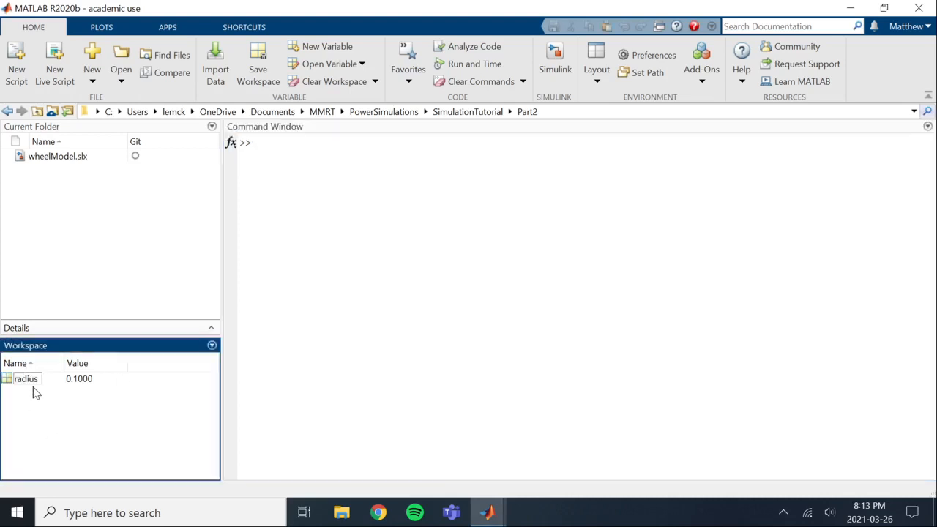
{"action": "mouse_move", "coordinate": [27, 378]}
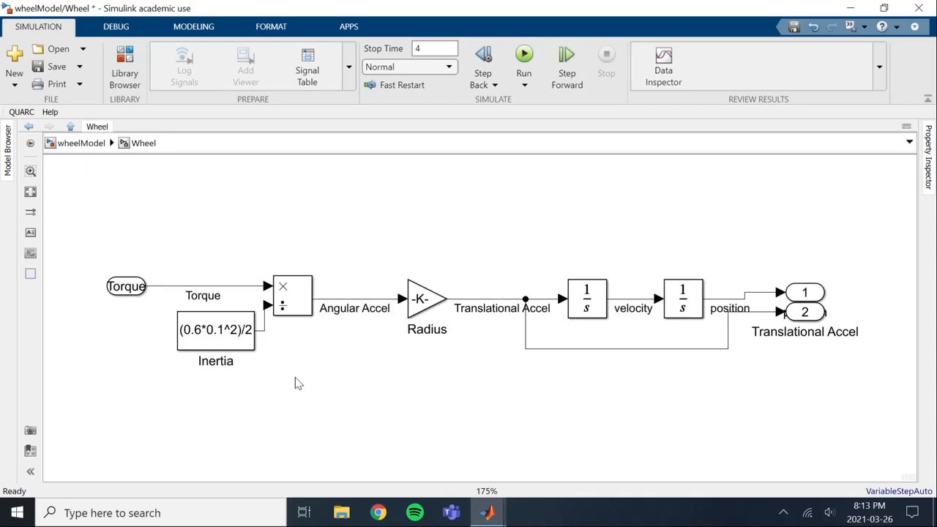
- Rewrite the Inertia expression as (mass*radius^2)/2 using the workspace variables and accept it
{"action": "double_click", "coordinate": [215, 329]}
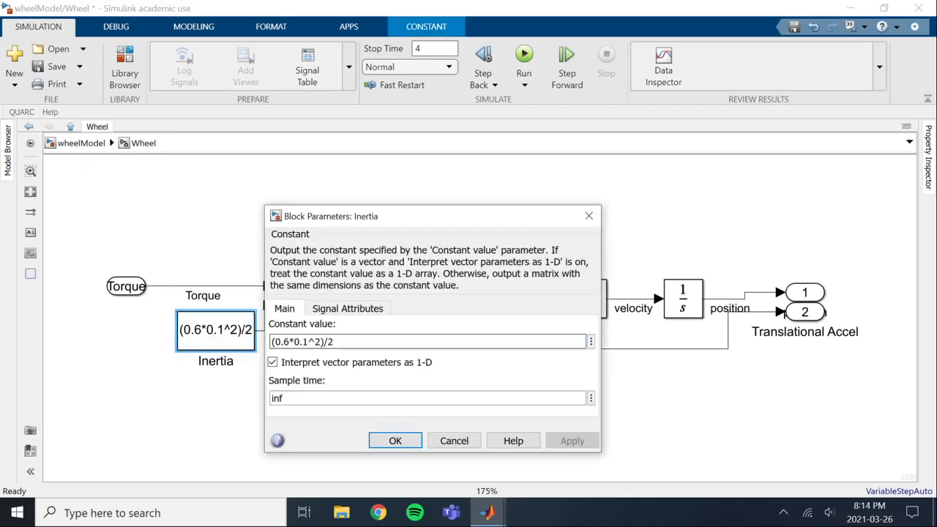
{"action": "double_click", "coordinate": [299, 343]}
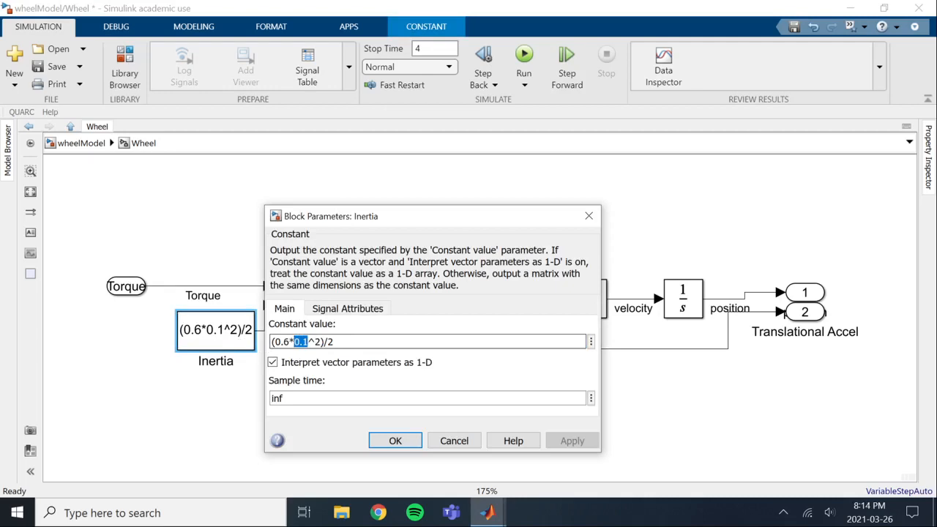
{"action": "type", "text": "radius"}
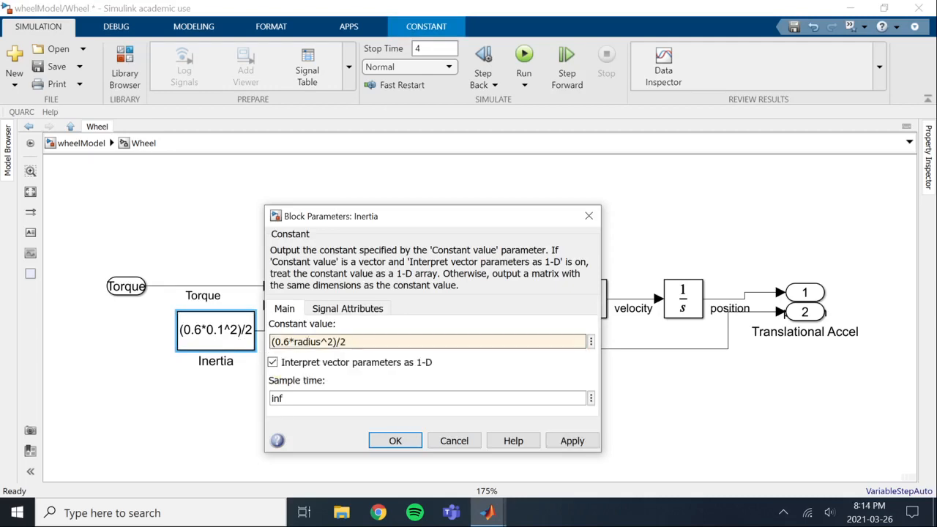
{"action": "double_click", "coordinate": [280, 341]}
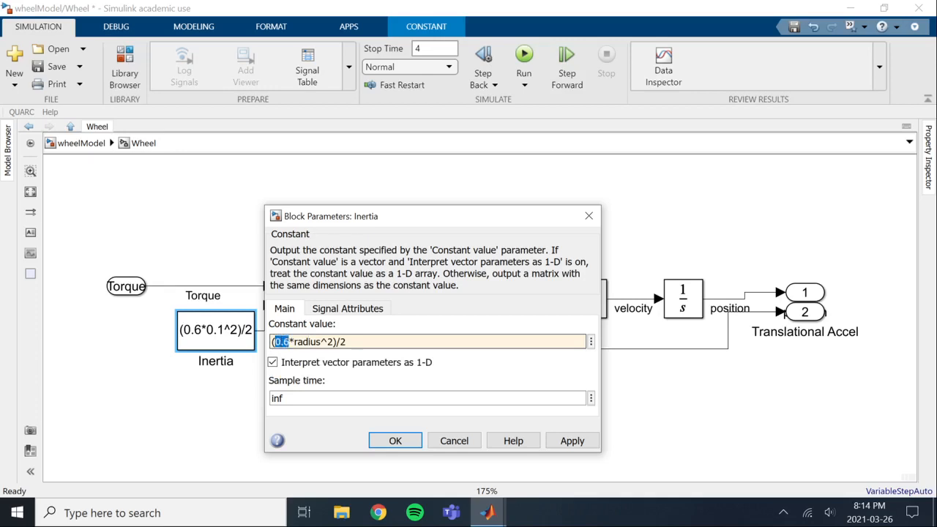
{"action": "type", "text": "mass"}
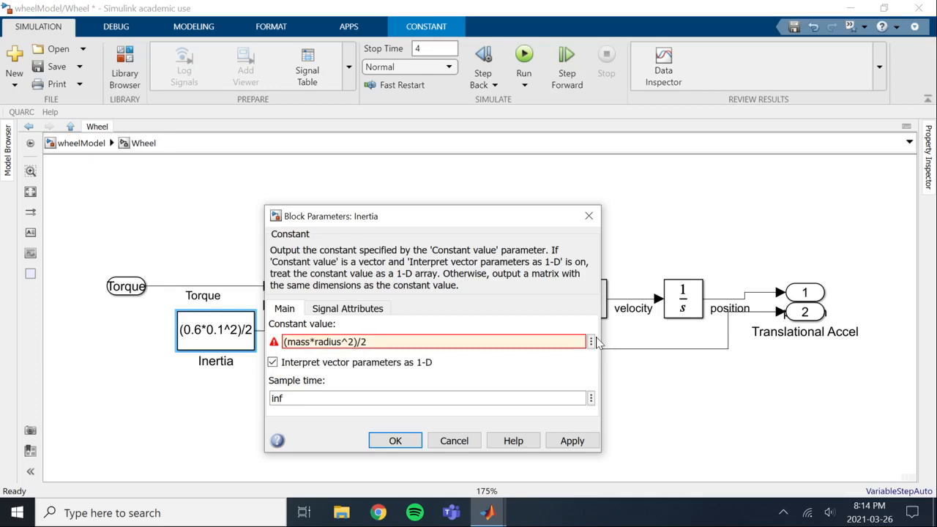
{"action": "left_click", "coordinate": [591, 341]}
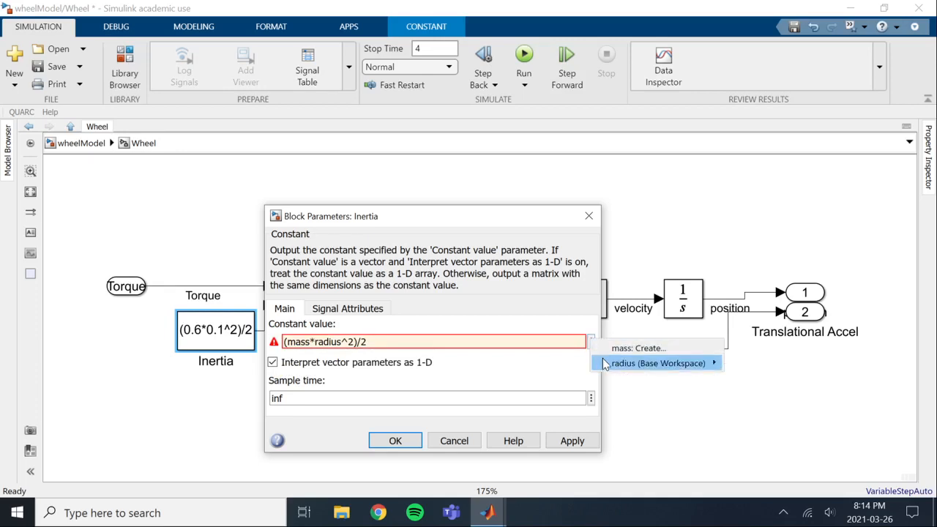
{"action": "left_click", "coordinate": [638, 349]}
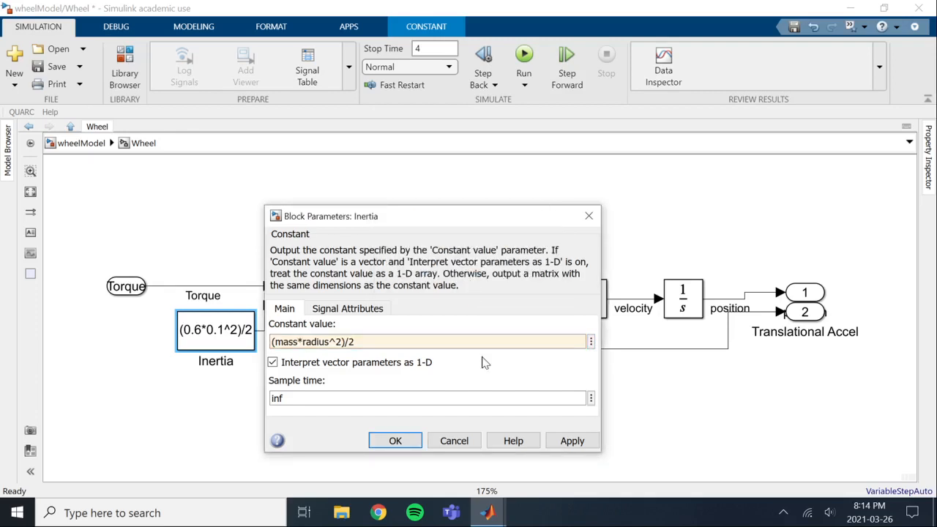
{"action": "left_click", "coordinate": [395, 439]}
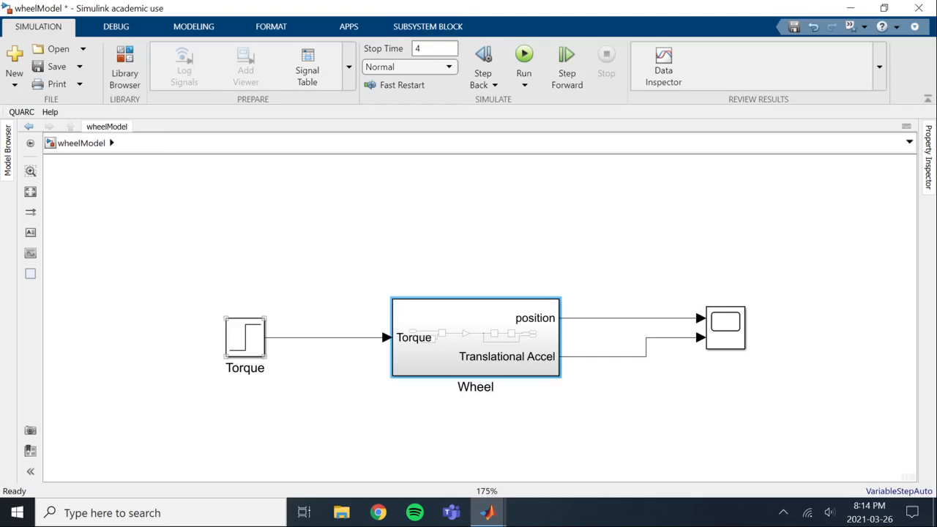
- Set the Torque step time to a new base-workspace variable stepTime created with value 2
{"action": "double_click", "coordinate": [245, 337]}
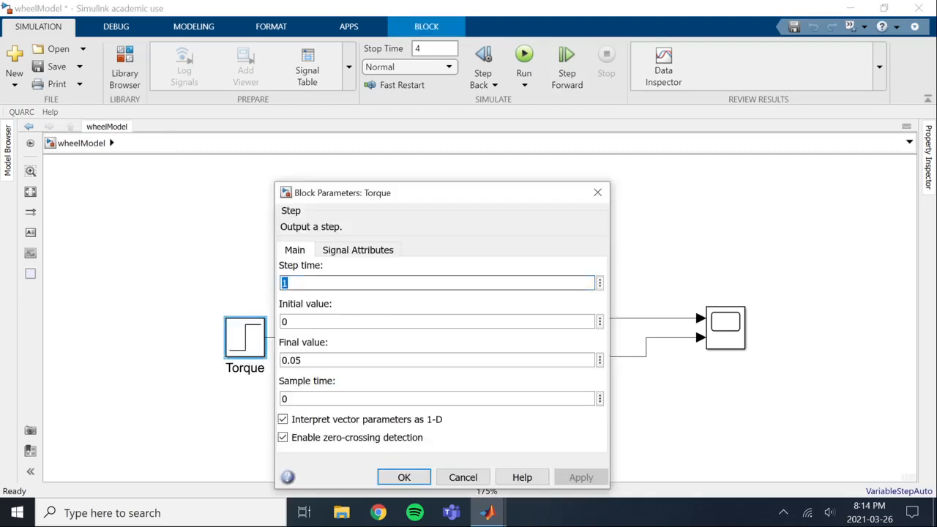
{"action": "type", "text": "time"}
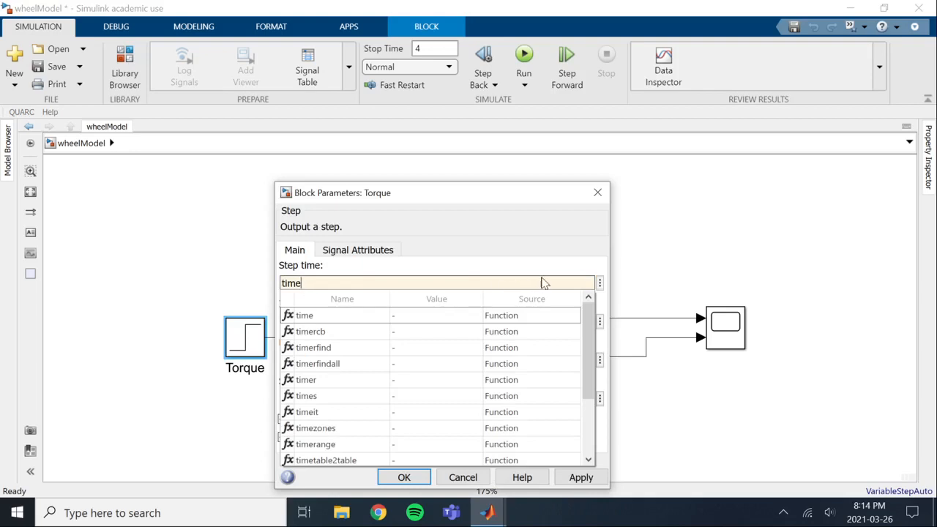
{"action": "key", "text": "BackSpace"}
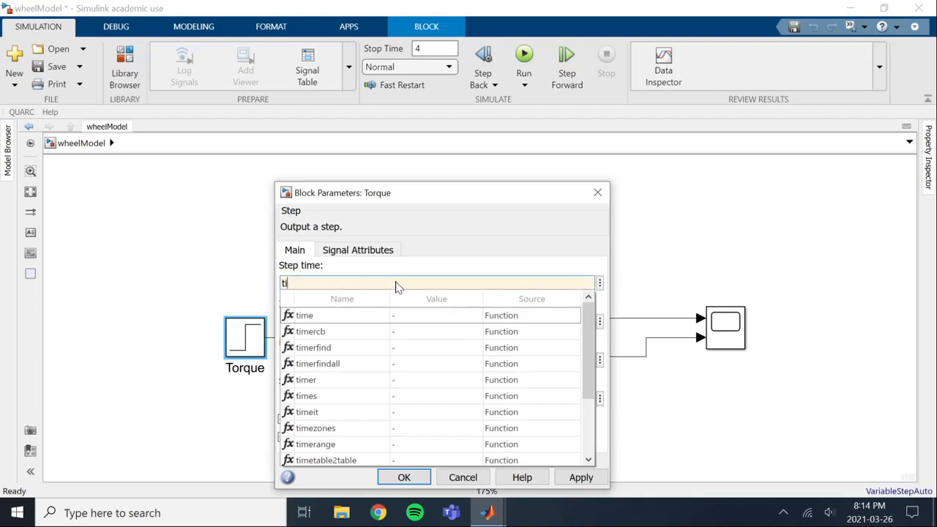
{"action": "type", "text": "stepTime"}
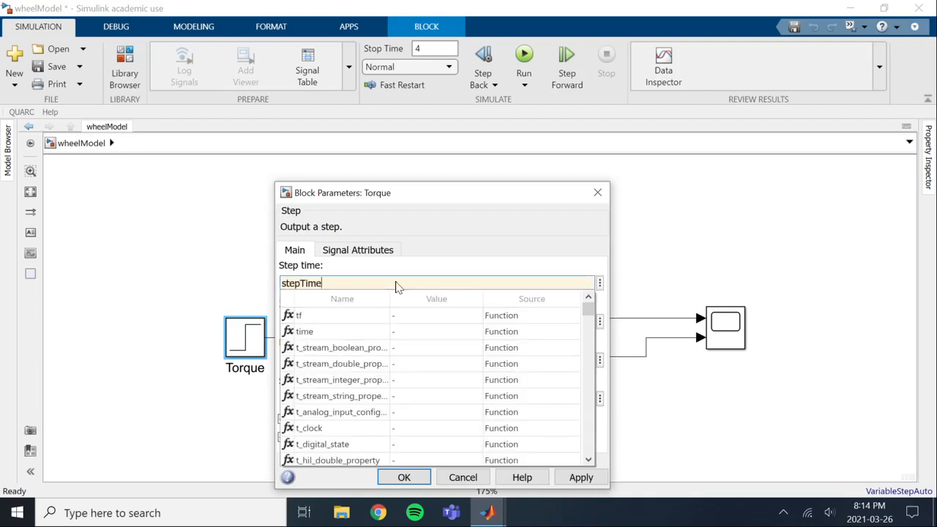
{"action": "left_click", "coordinate": [600, 284]}
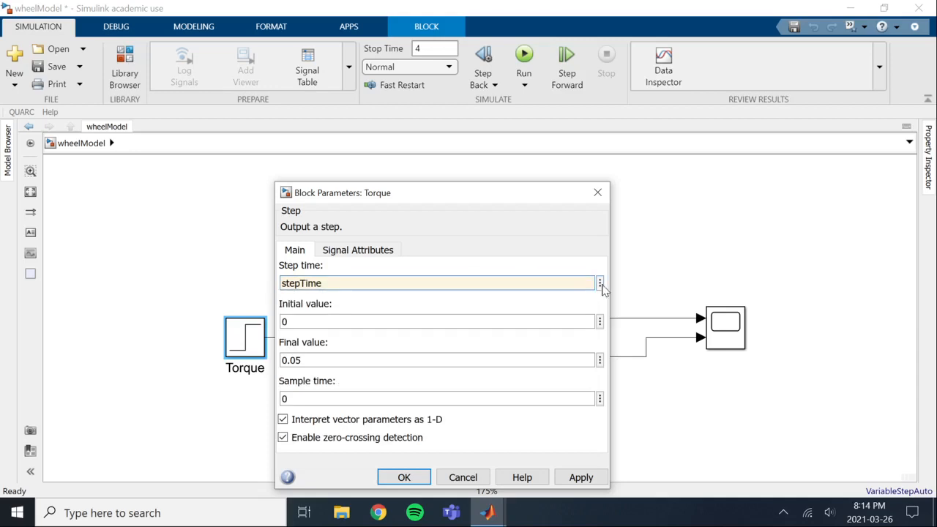
{"action": "left_click", "coordinate": [600, 284]}
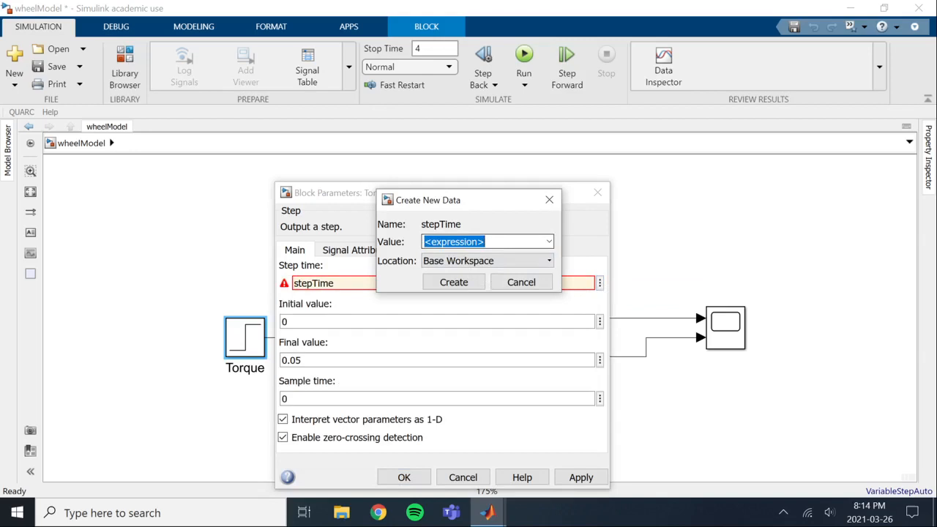
{"action": "type", "text": "2"}
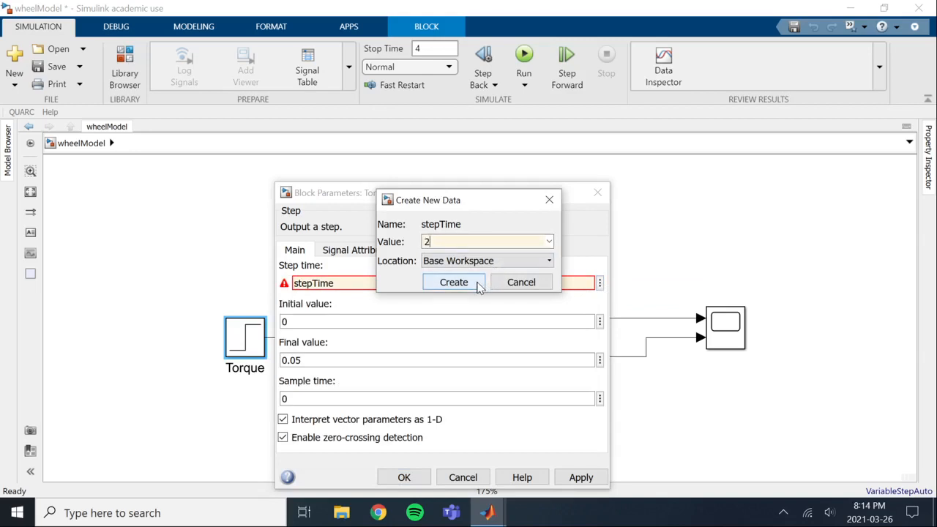
{"action": "left_click", "coordinate": [454, 281]}
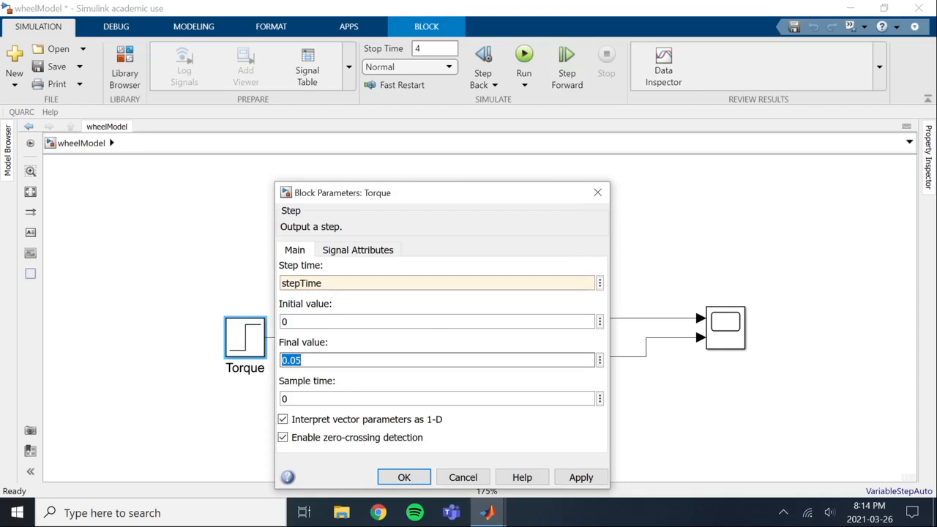
- Set the Torque final value to a new base-workspace variable torqueF
{"action": "type", "text": "torqueF"}
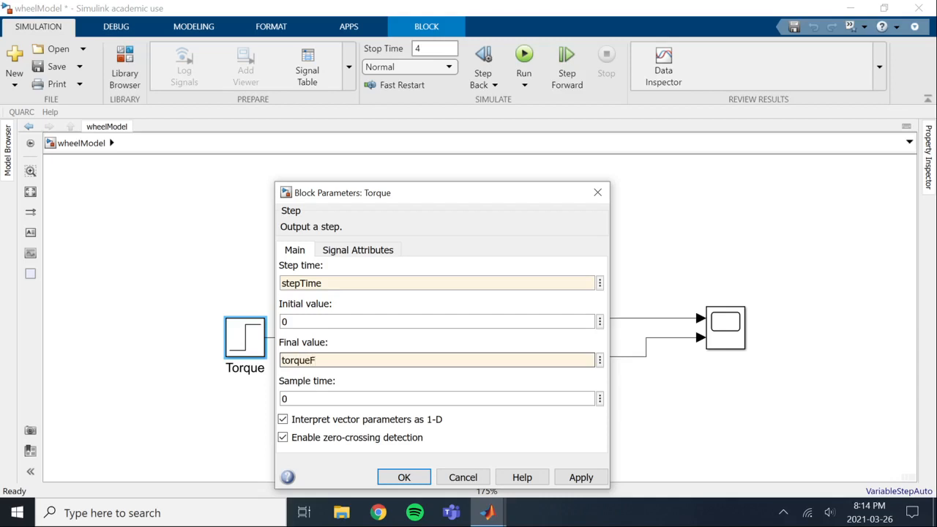
{"action": "left_click", "coordinate": [439, 360]}
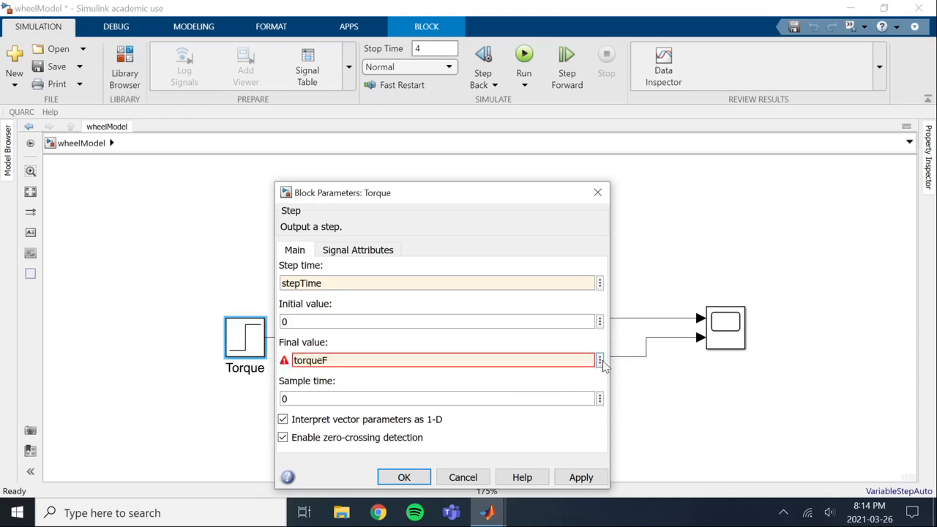
{"action": "left_click", "coordinate": [598, 360]}
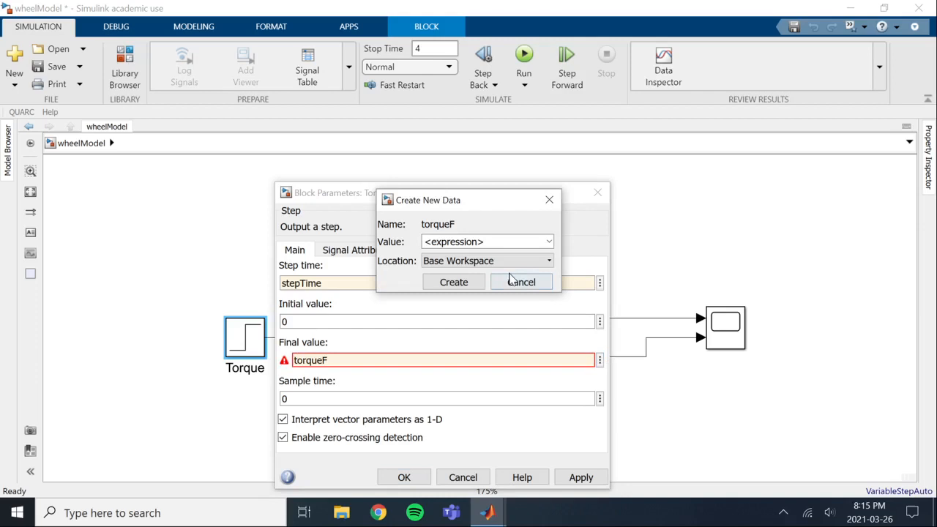
{"action": "type", "text": "0.0"}
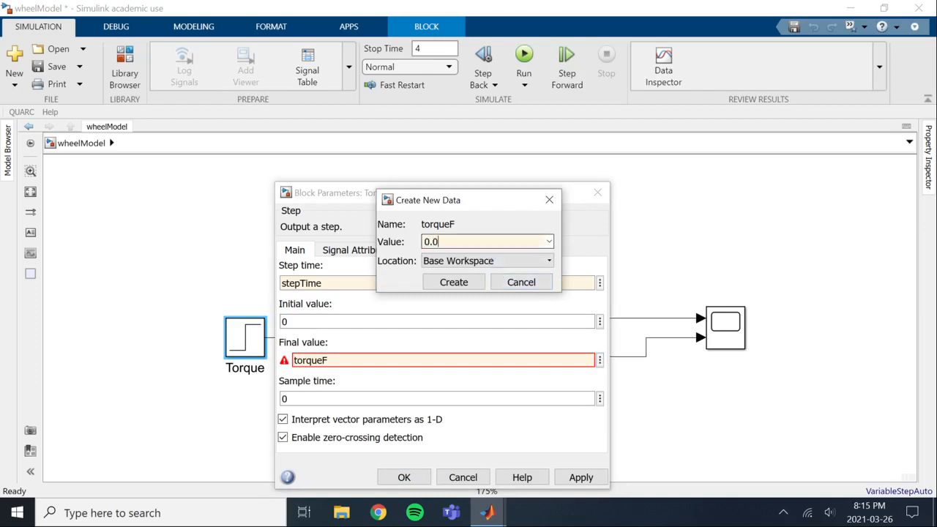
{"action": "left_click", "coordinate": [454, 281]}
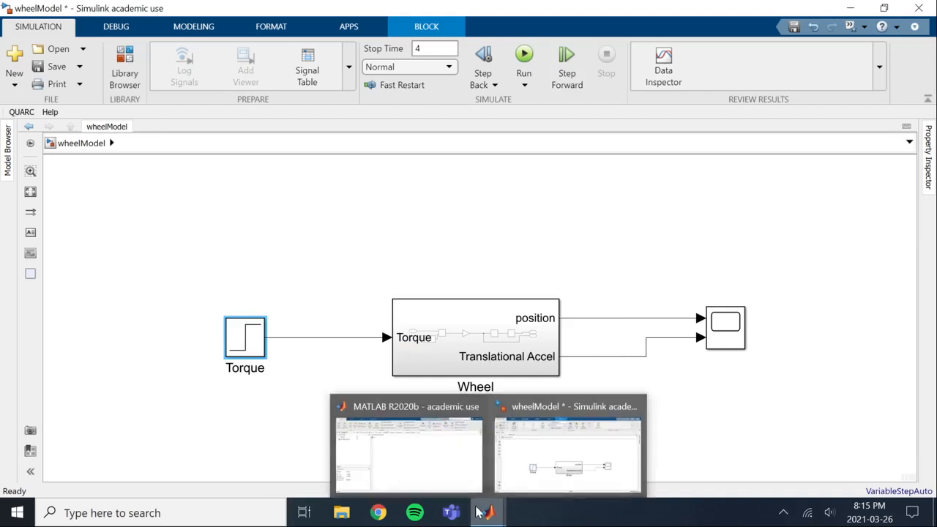
- Set mass = 1 in the MATLAB Command Window
{"action": "left_click", "coordinate": [407, 453]}
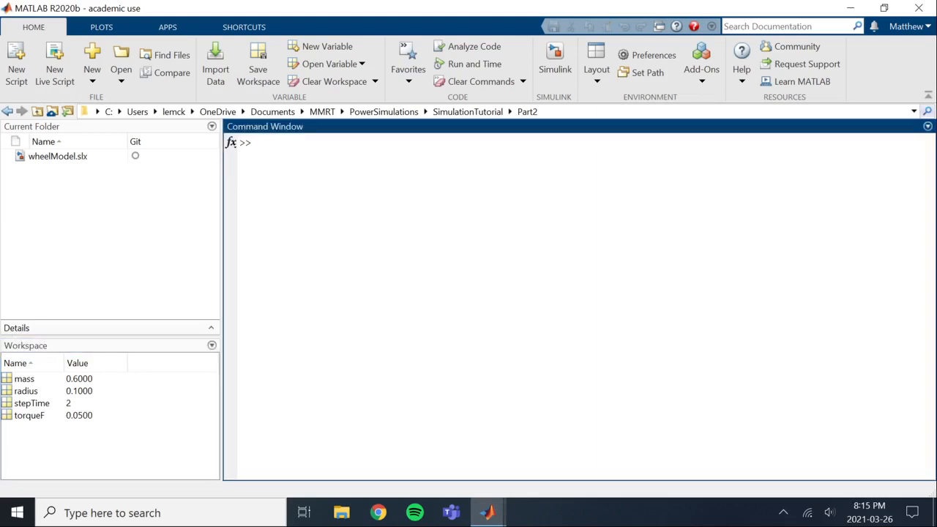
{"action": "type", "text": "mass ="}
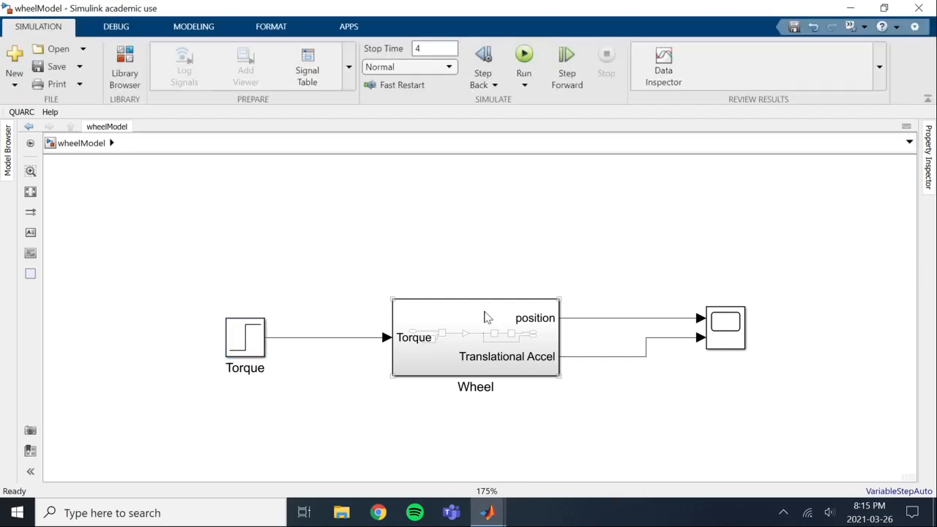
{"action": "mouse_move", "coordinate": [524, 56]}
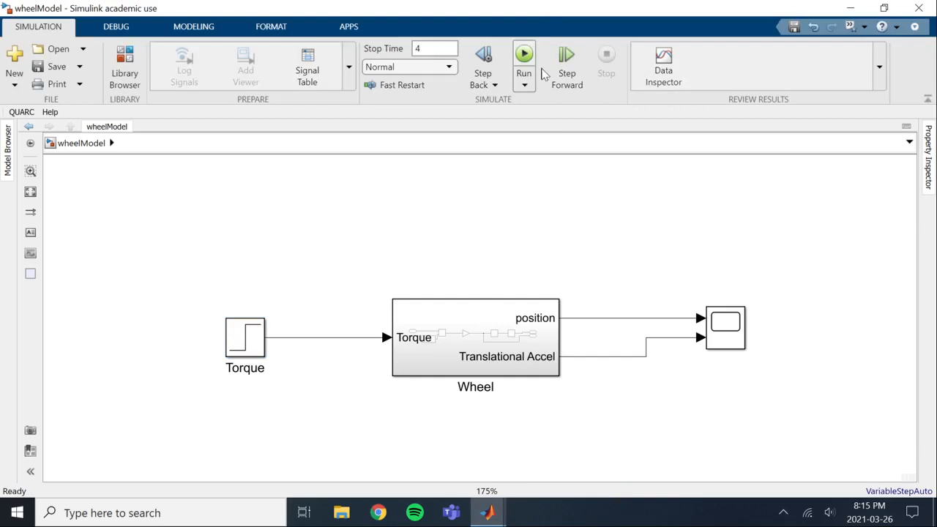
- Run the wheelModel simulation and bring up the Scope results
{"action": "left_click", "coordinate": [524, 53]}
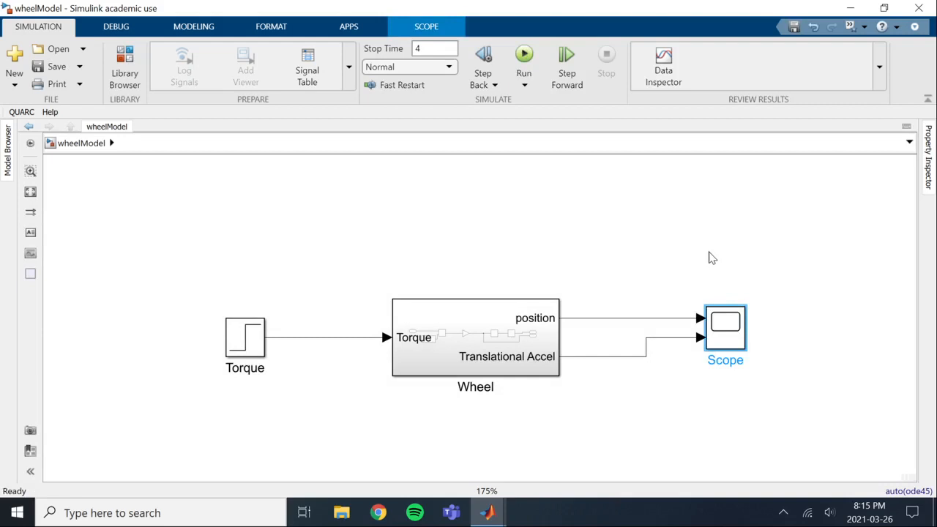
{"action": "mouse_move", "coordinate": [708, 257]}
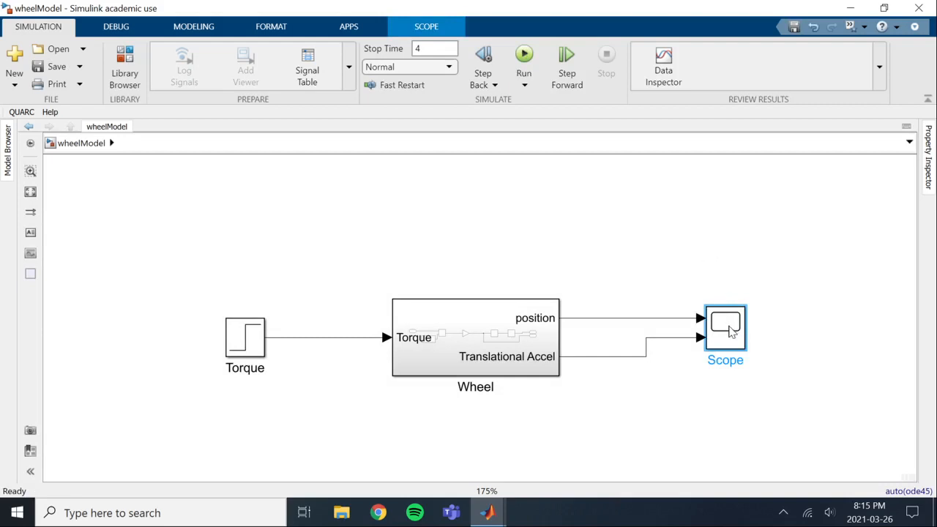
{"action": "mouse_move", "coordinate": [714, 325]}
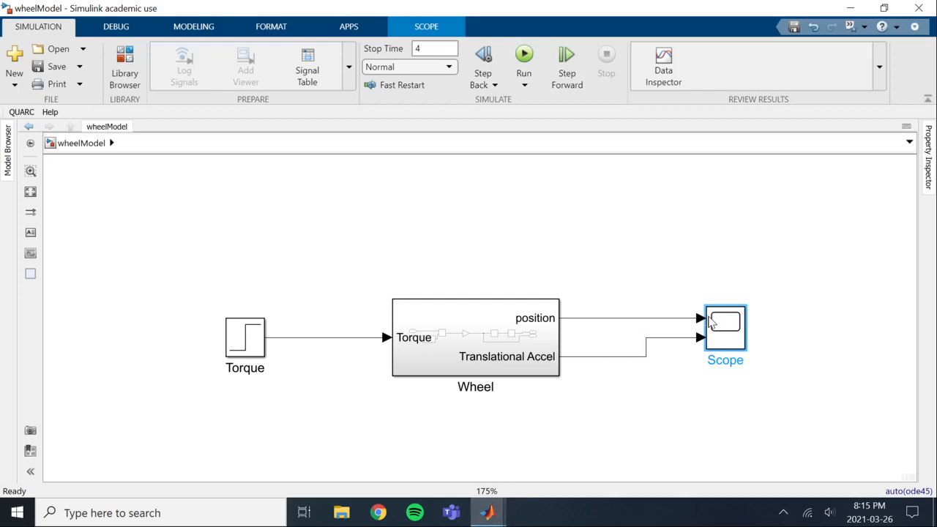
{"action": "mouse_move", "coordinate": [720, 325]}
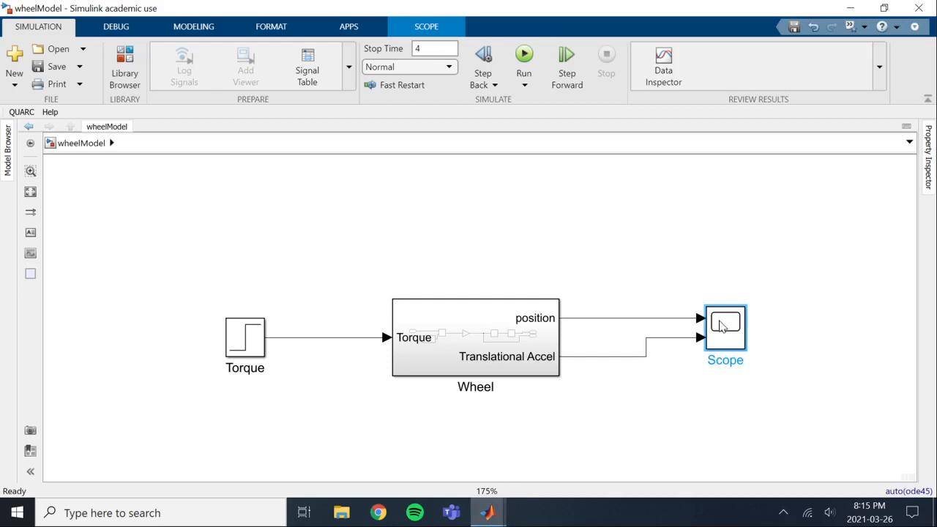
{"action": "mouse_move", "coordinate": [849, 336]}
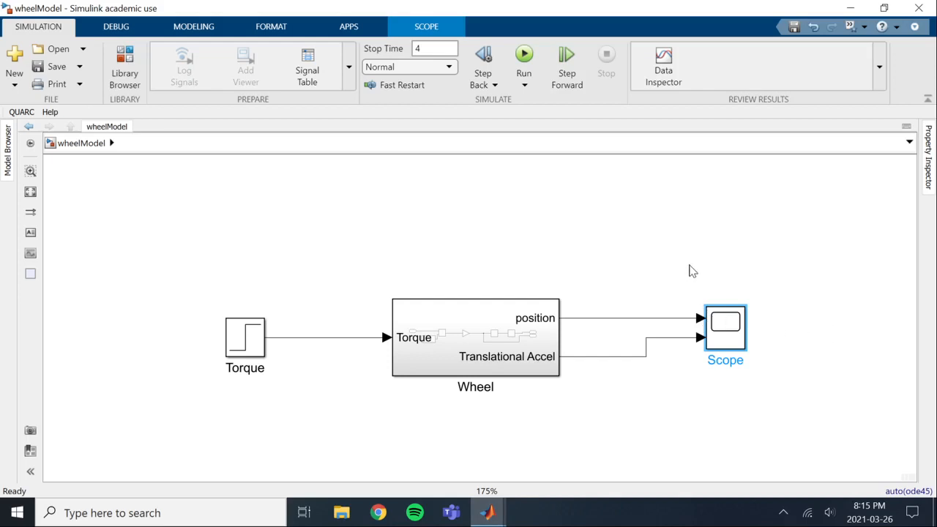
{"action": "double_click", "coordinate": [725, 325]}
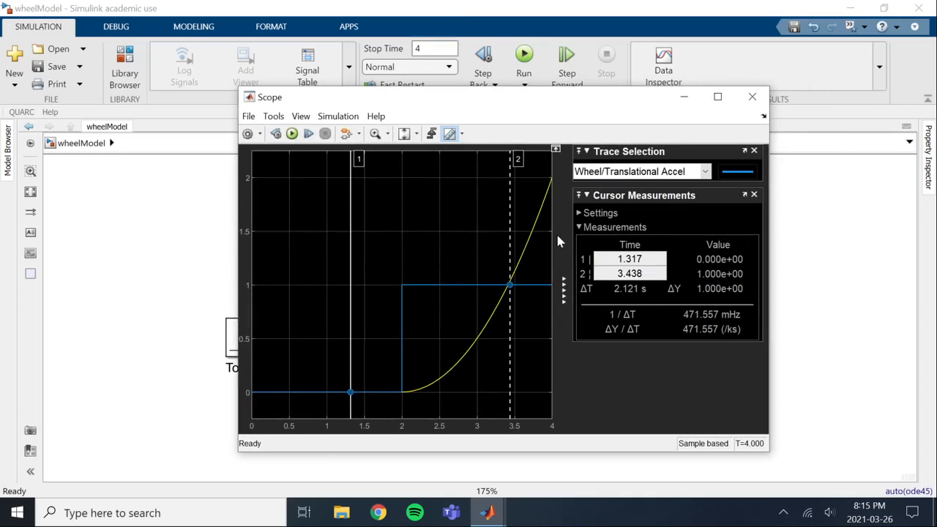
- Move the second measurement cursor to about 2.9 s, then close the Scope and return to MATLAB
{"action": "left_click_drag", "start_coordinate": [509, 284], "coordinate": [533, 284]}
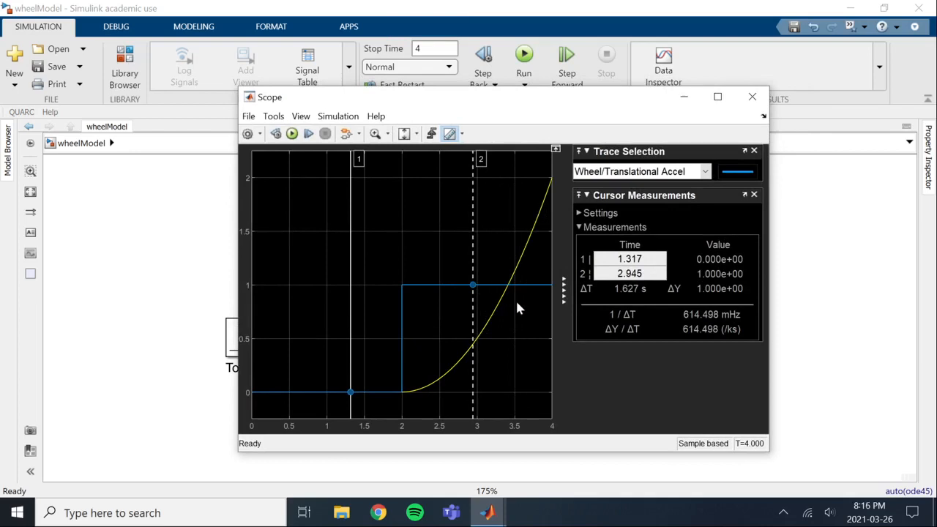
{"action": "mouse_move", "coordinate": [290, 285]}
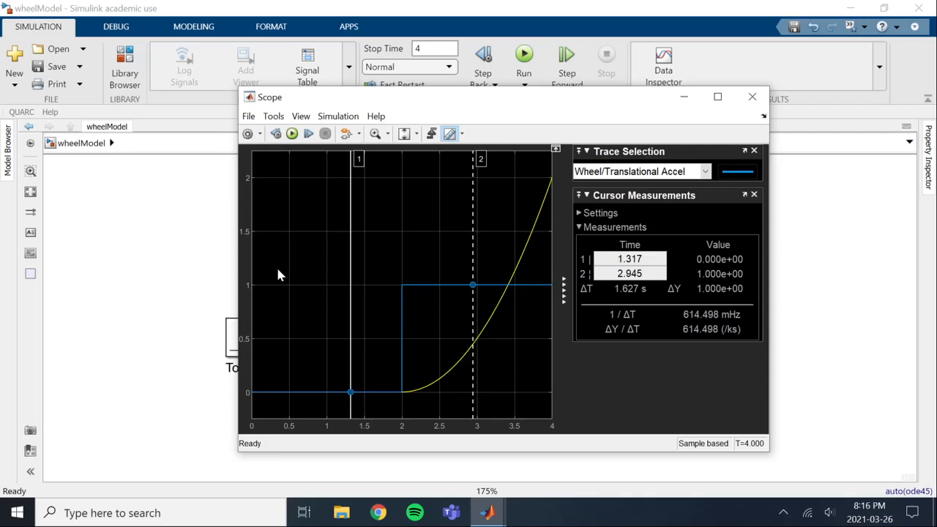
{"action": "mouse_move", "coordinate": [257, 252]}
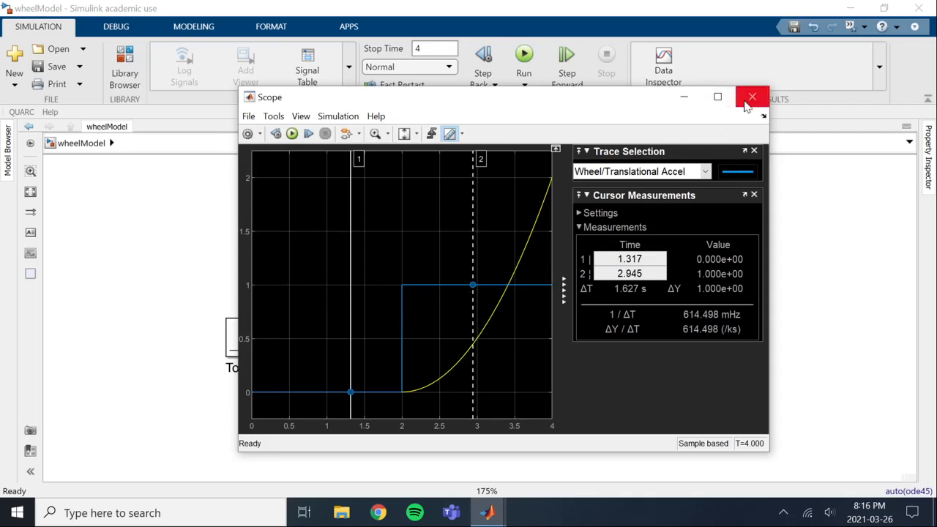
{"action": "mouse_move", "coordinate": [752, 97]}
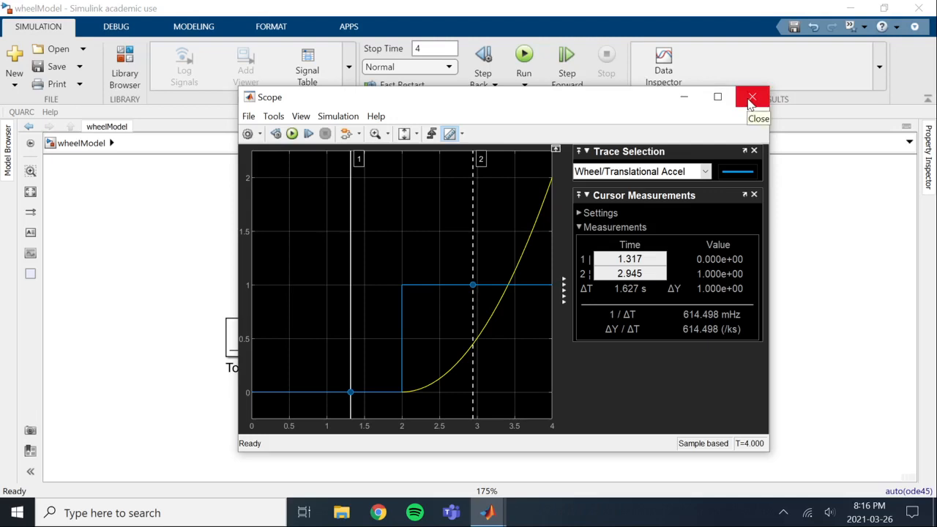
{"action": "left_click", "coordinate": [753, 97]}
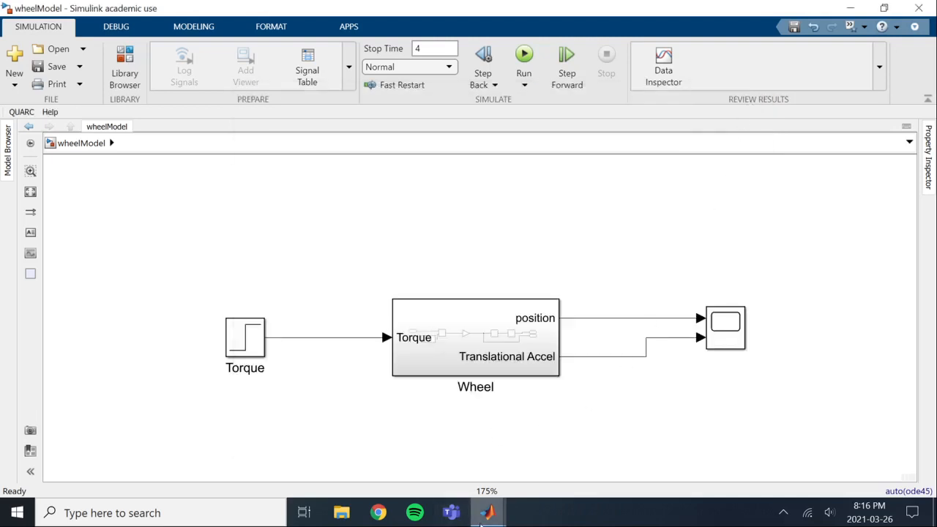
{"action": "left_click", "coordinate": [489, 512]}
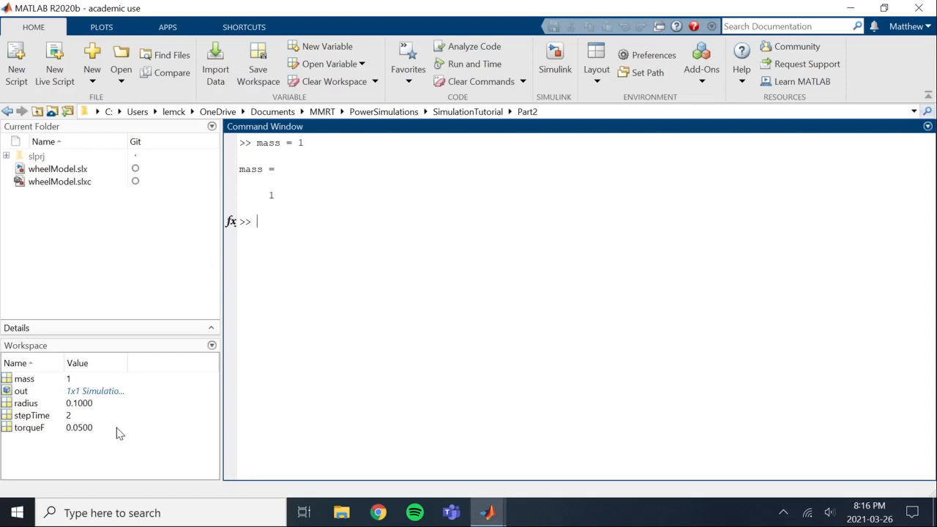
{"action": "mouse_move", "coordinate": [97, 454]}
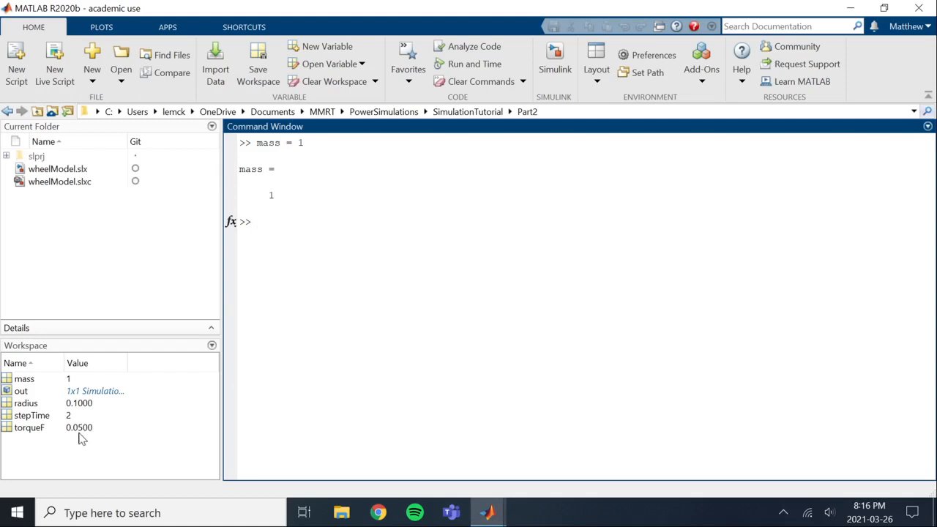
{"action": "mouse_move", "coordinate": [85, 442]}
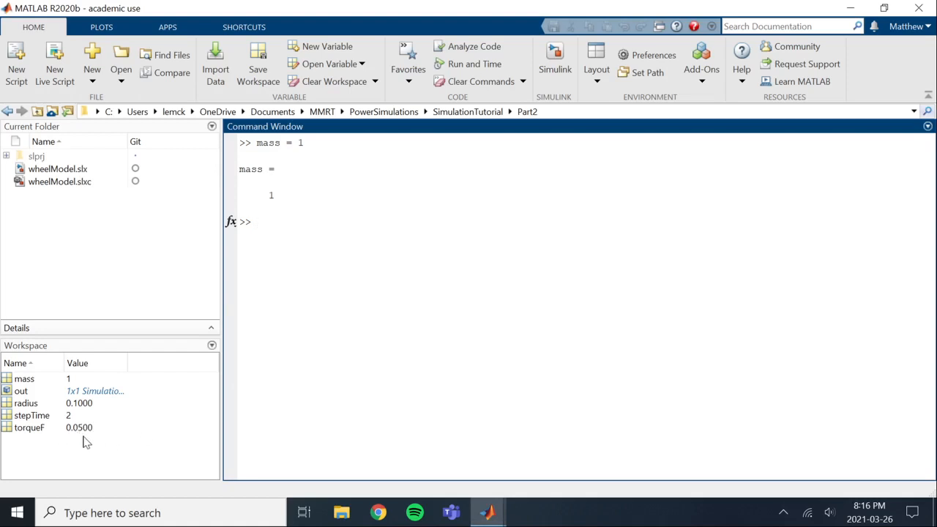
{"action": "mouse_move", "coordinate": [106, 447]}
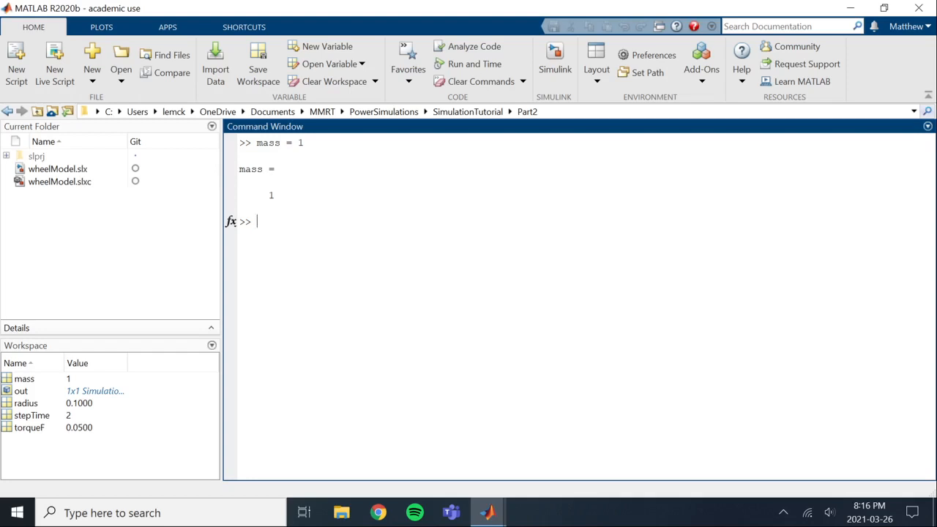
- Clear the Command Window with clc, keeping the workspace variables
{"action": "type", "text": "clc"}
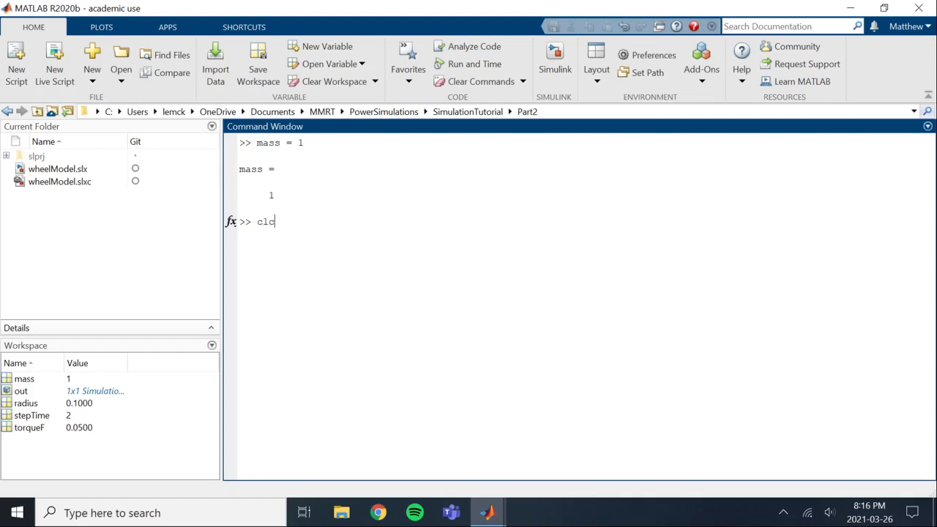
{"action": "key", "text": "enter"}
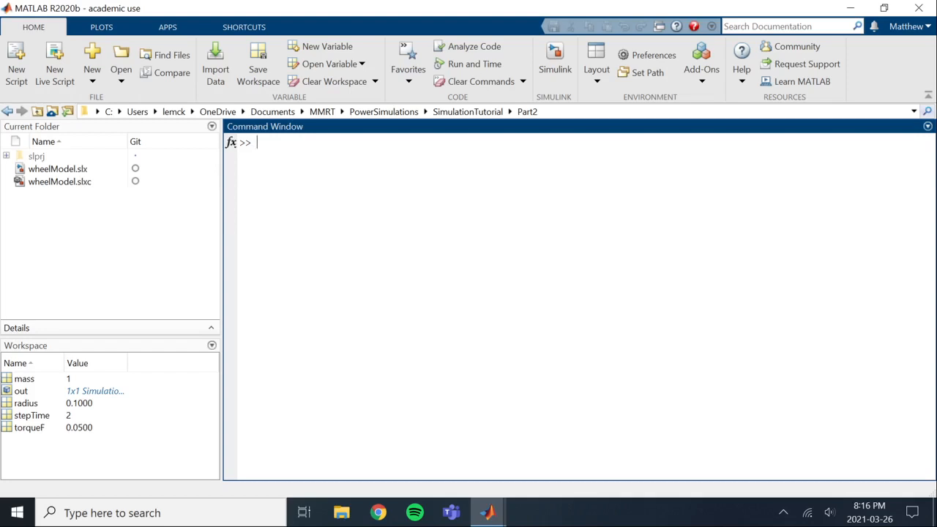
{"action": "mouse_move", "coordinate": [124, 422]}
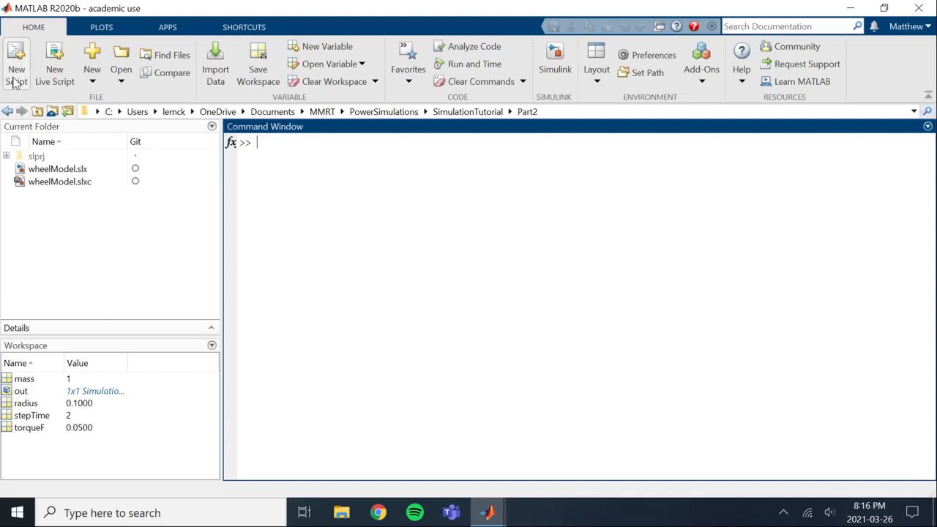
{"action": "mouse_move", "coordinate": [16, 66]}
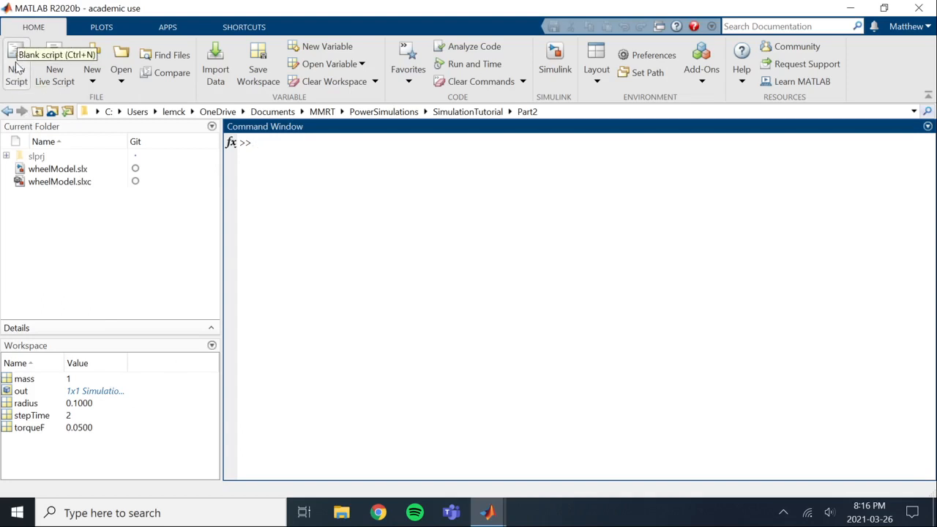
- Create a new blank script and save it as editvars.m in the Part2 folder
{"action": "left_click", "coordinate": [16, 61]}
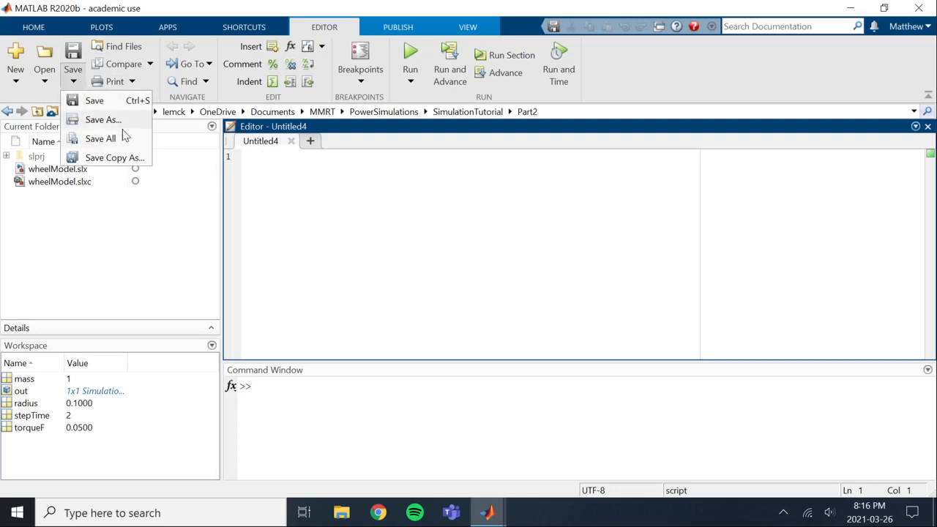
{"action": "left_click", "coordinate": [103, 120]}
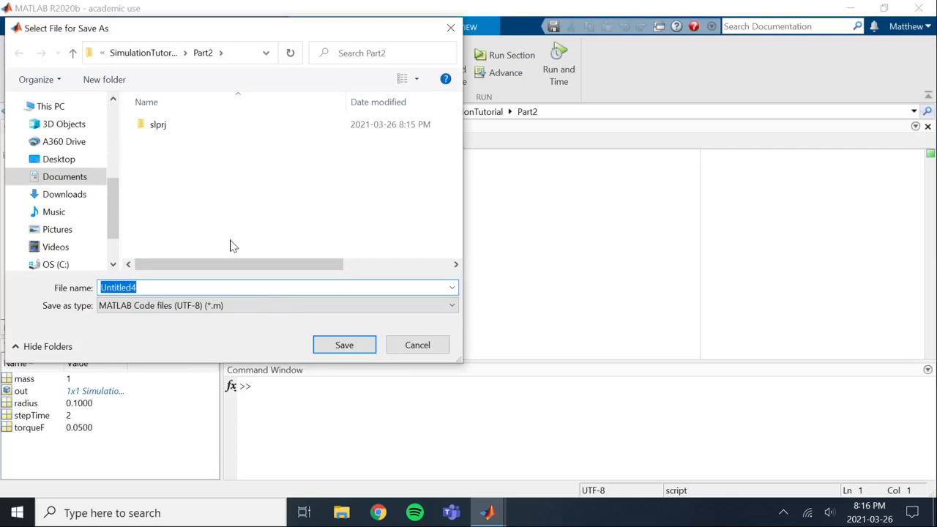
{"action": "type", "text": "editvar"}
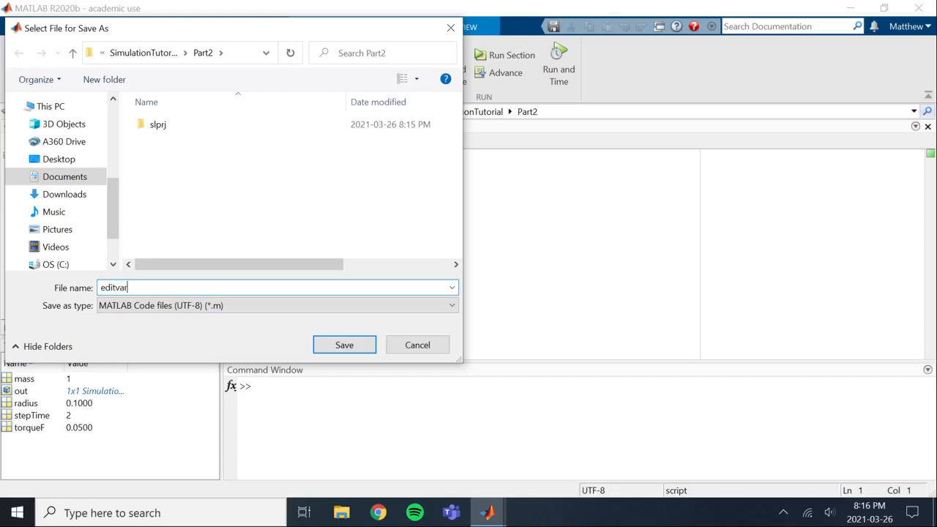
{"action": "type", "text": "s"}
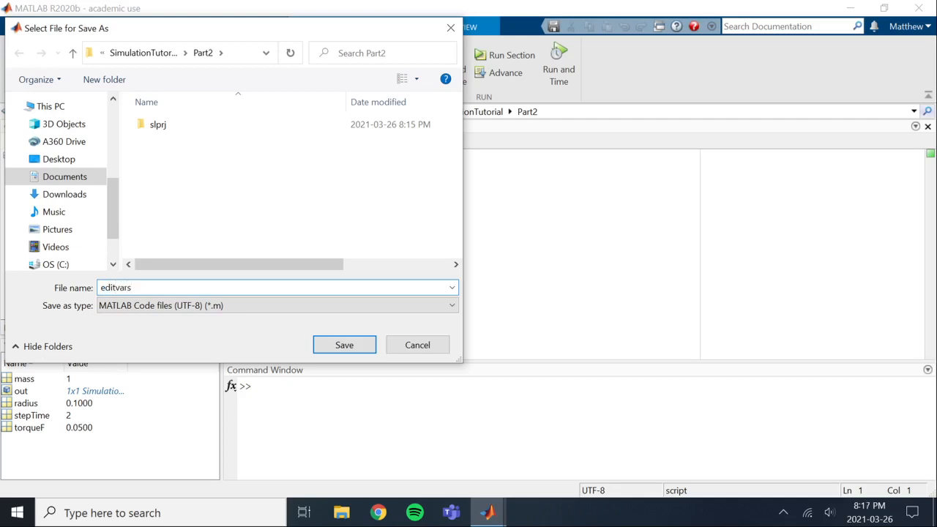
{"action": "left_click", "coordinate": [344, 345]}
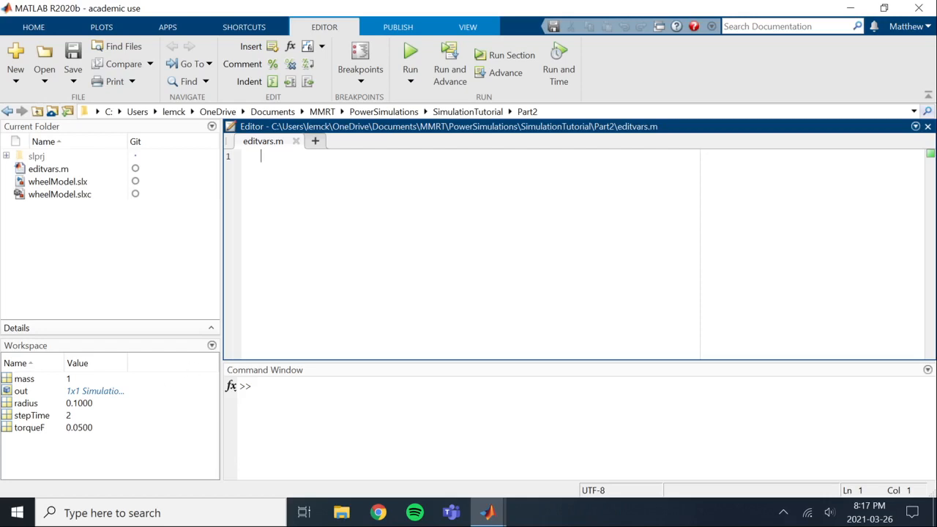
{"action": "mouse_move", "coordinate": [121, 428]}
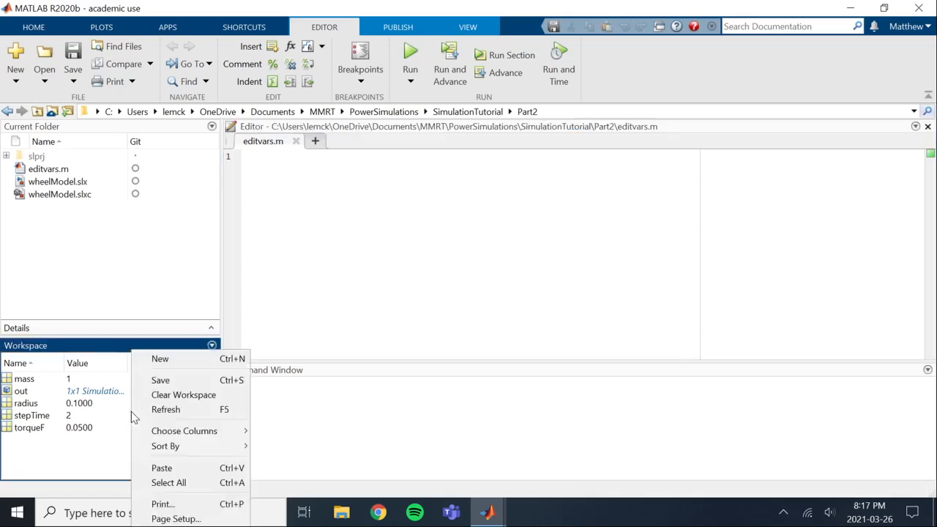
{"action": "mouse_move", "coordinate": [184, 430]}
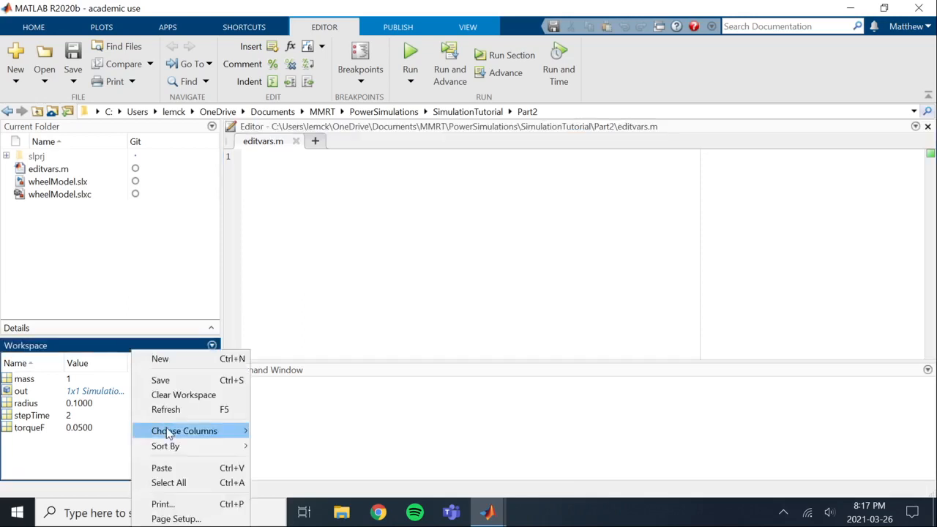
- Save the workspace variables to rovervars.mat in the Part2 folder
{"action": "left_click", "coordinate": [161, 379]}
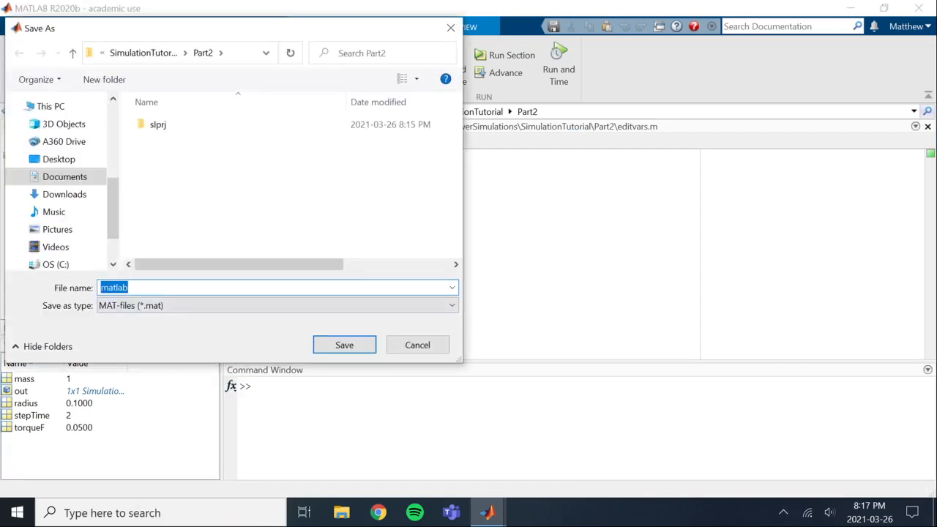
{"action": "type", "text": "rovervars"}
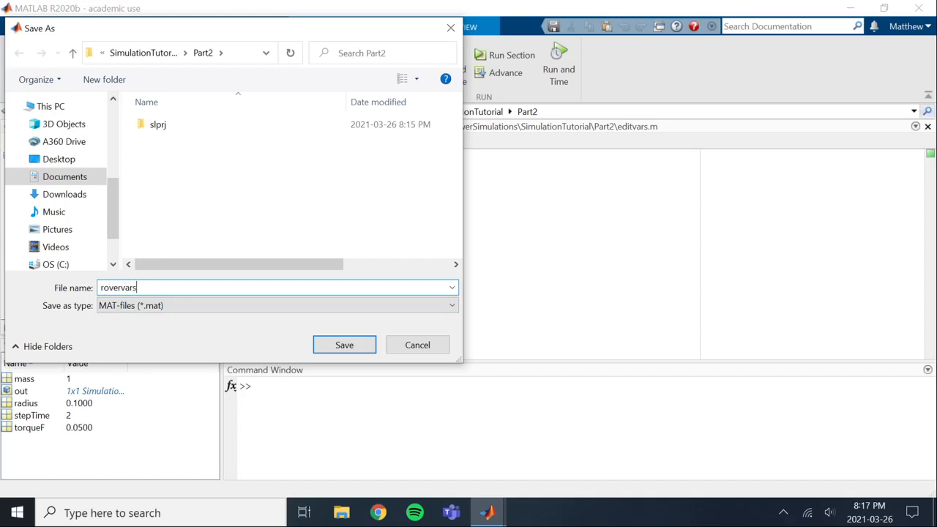
{"action": "left_click", "coordinate": [344, 345]}
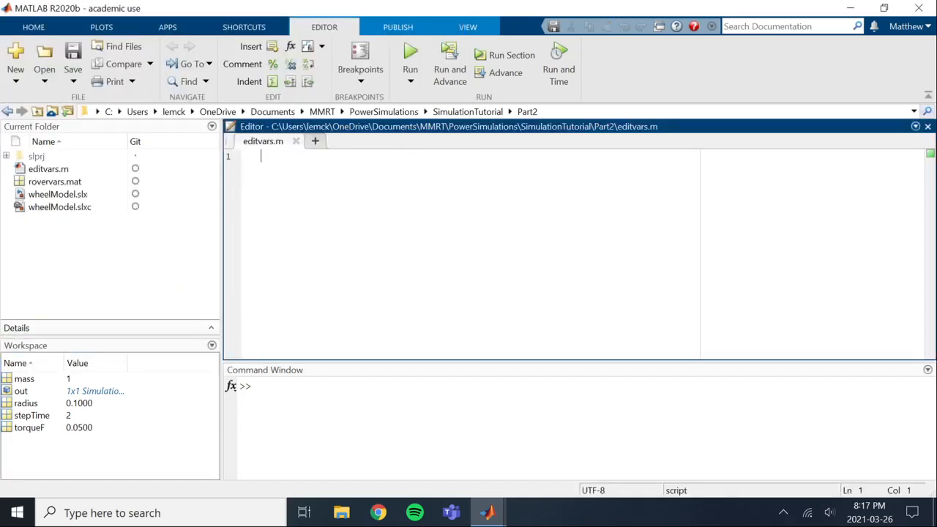
- Write load('rovervars'); as the first line of editvars.m and save the script
{"action": "type", "text": "load("}
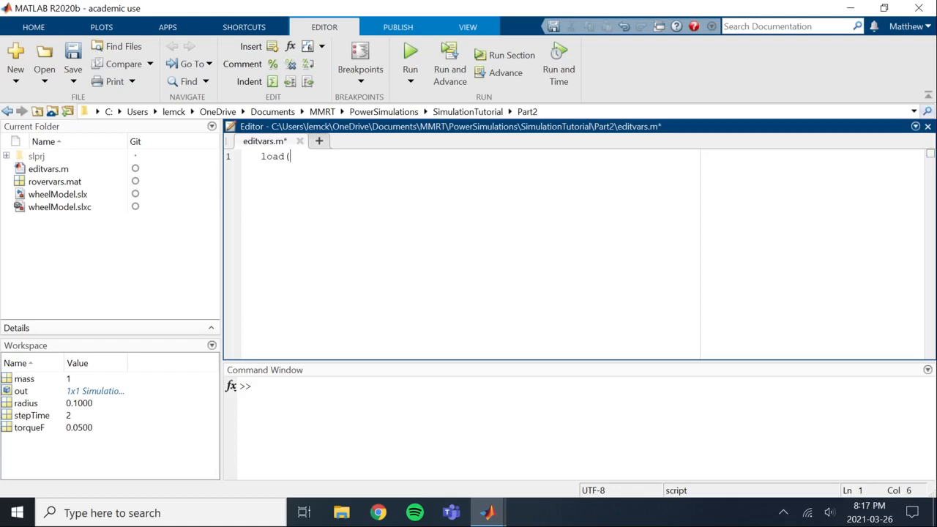
{"action": "type", "text": "'rover"}
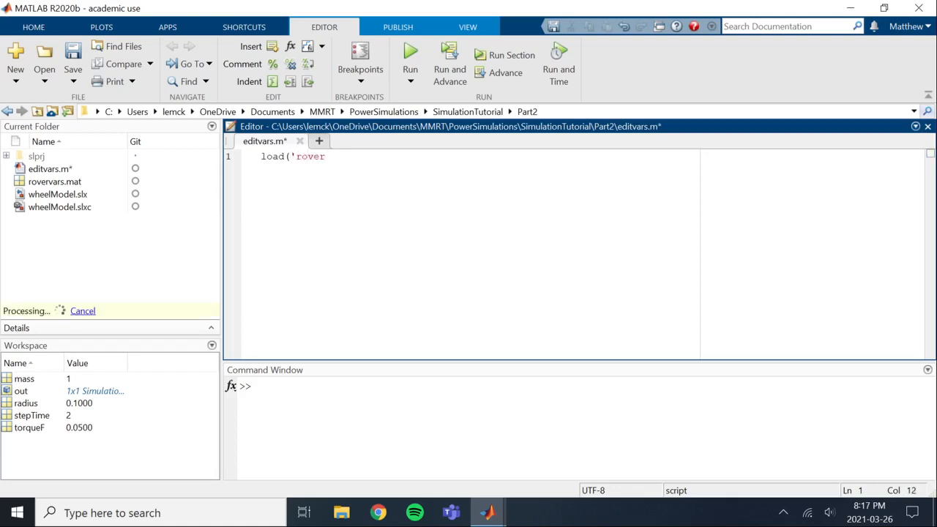
{"action": "type", "text": "var"}
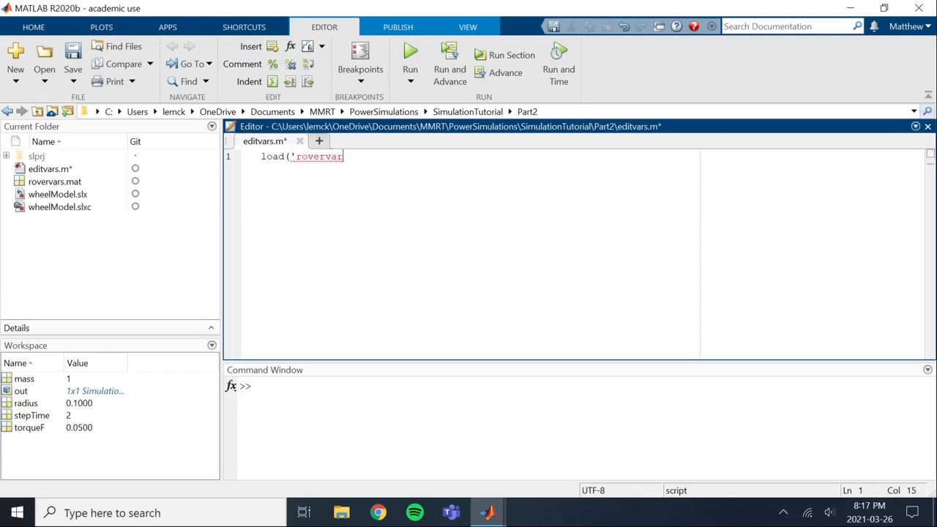
{"action": "type", "text": "');"}
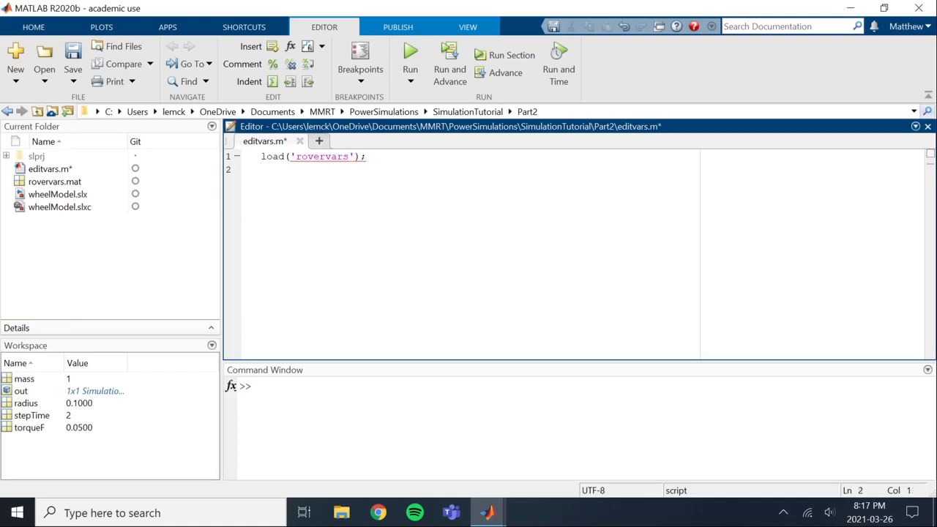
{"action": "key", "text": "Backspace"}
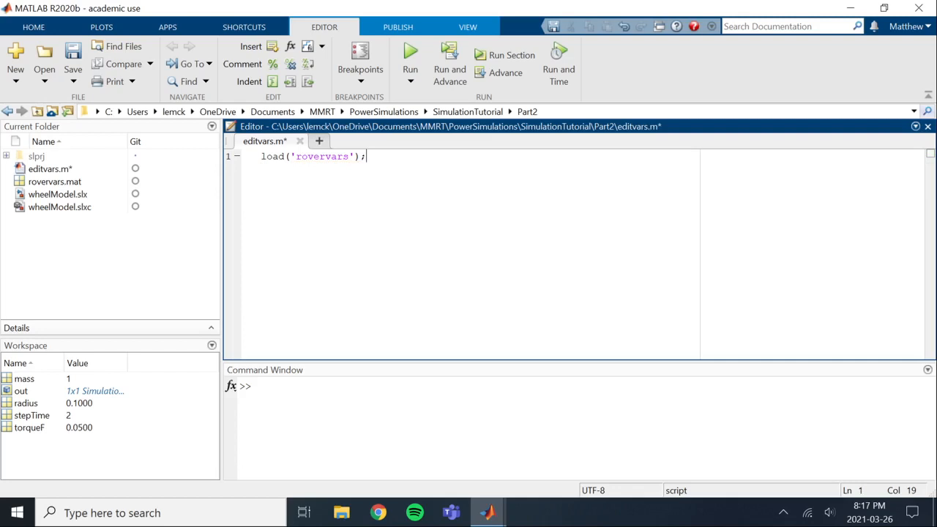
{"action": "key", "text": "Enter"}
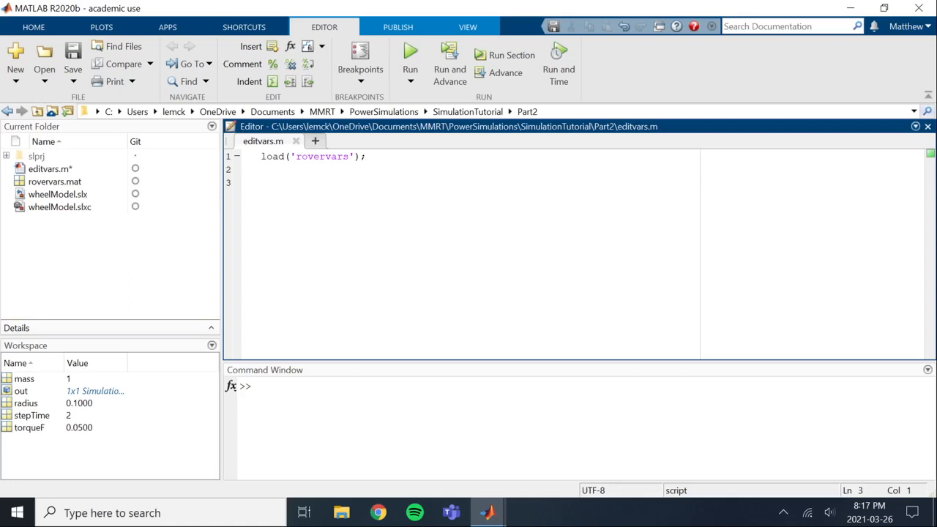
- Run clear in the Command Window to empty the workspace
{"action": "type", "text": "clear"}
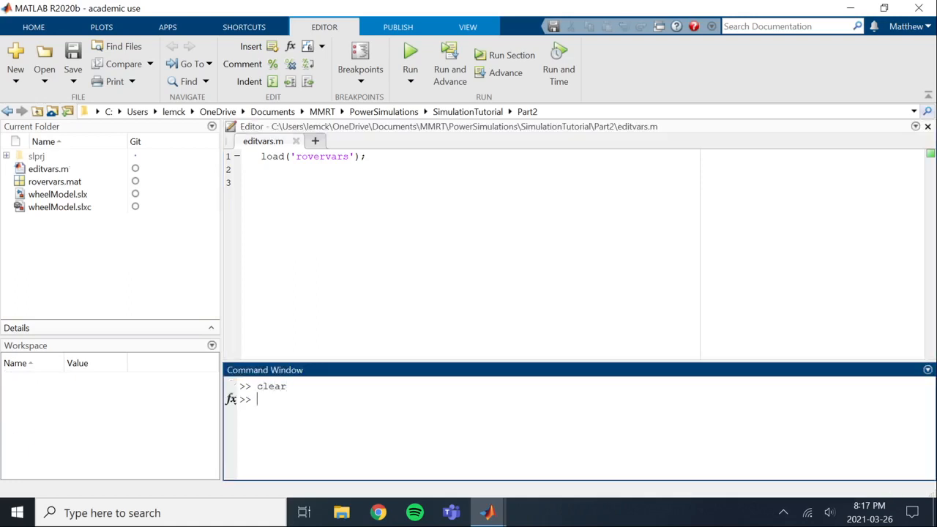
{"action": "type", "text": "e"}
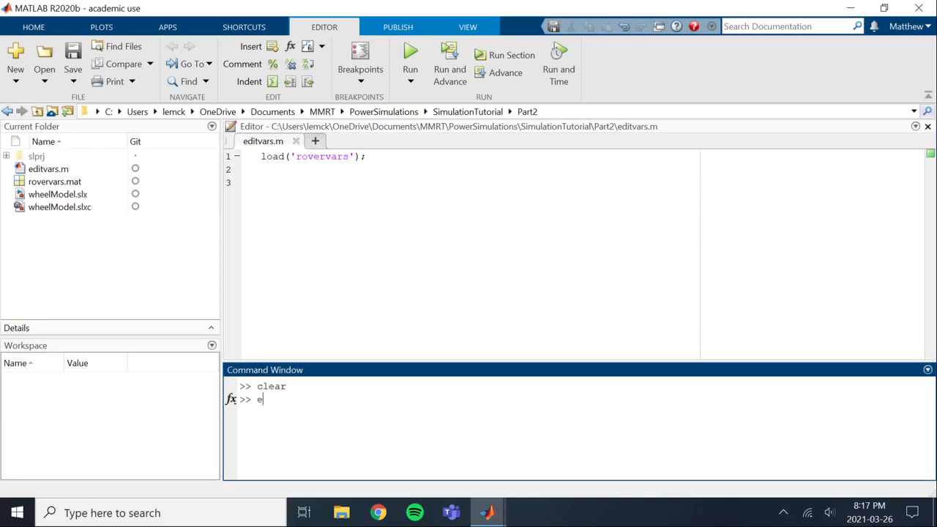
- Start editvars.m with assignments mass = 1, radius = 0.1 and stepTime = 2
{"action": "type", "text": "ditvars"}
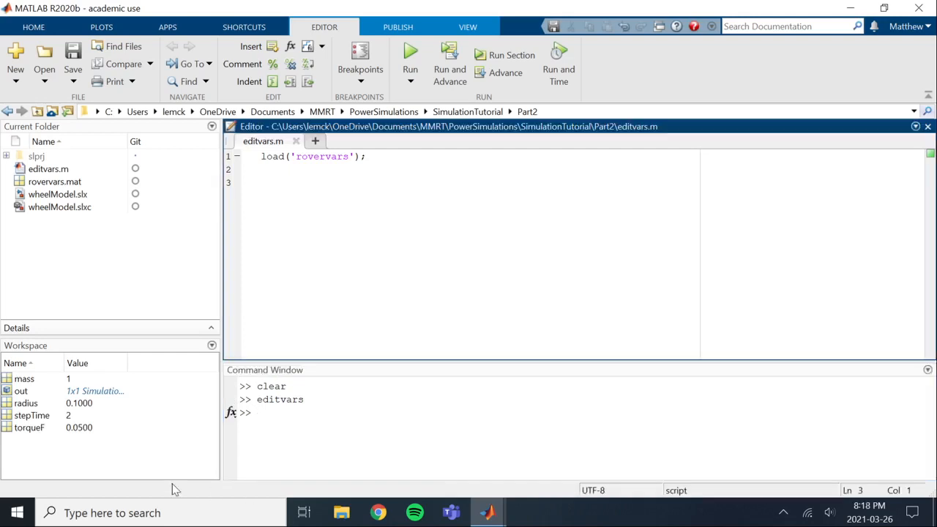
{"action": "type", "text": "masss"}
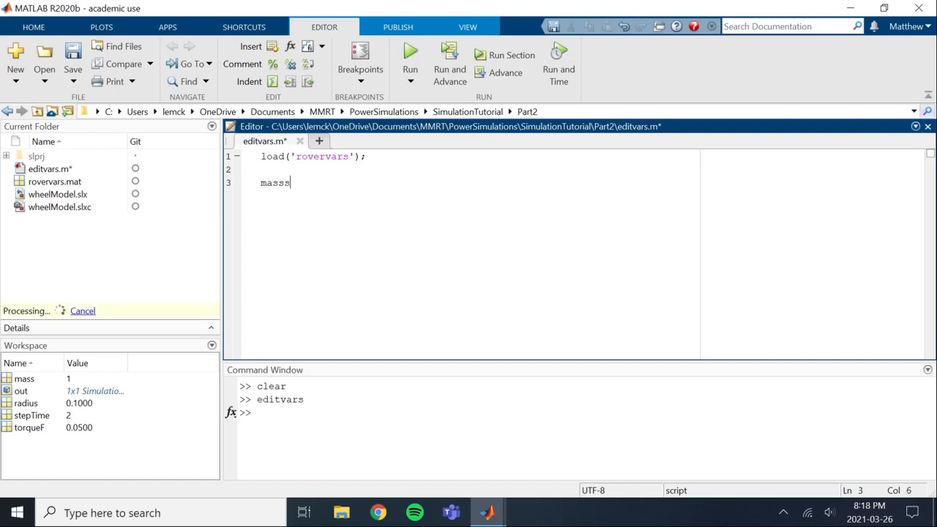
{"action": "type", "text": "= 1;"}
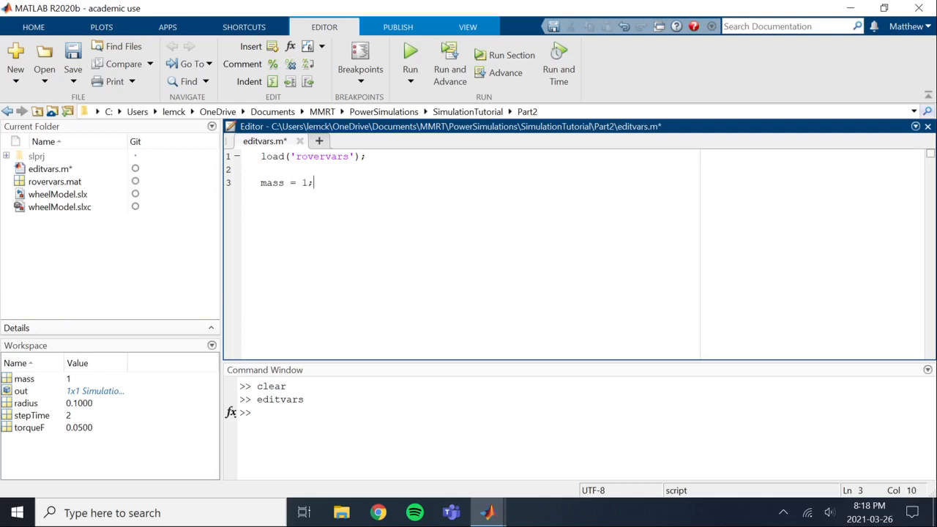
{"action": "type", "text": "r"}
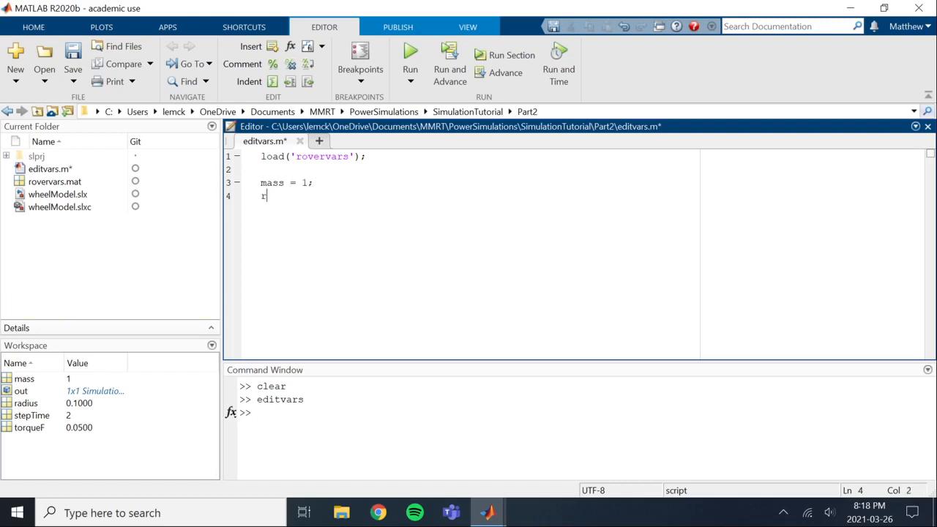
{"action": "type", "text": "adius = 0.1;"}
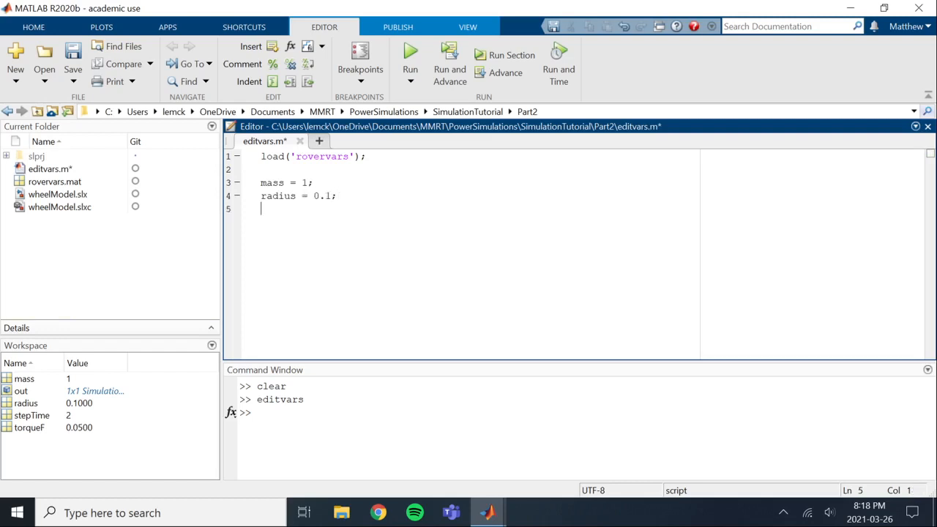
{"action": "type", "text": "stepTime ="}
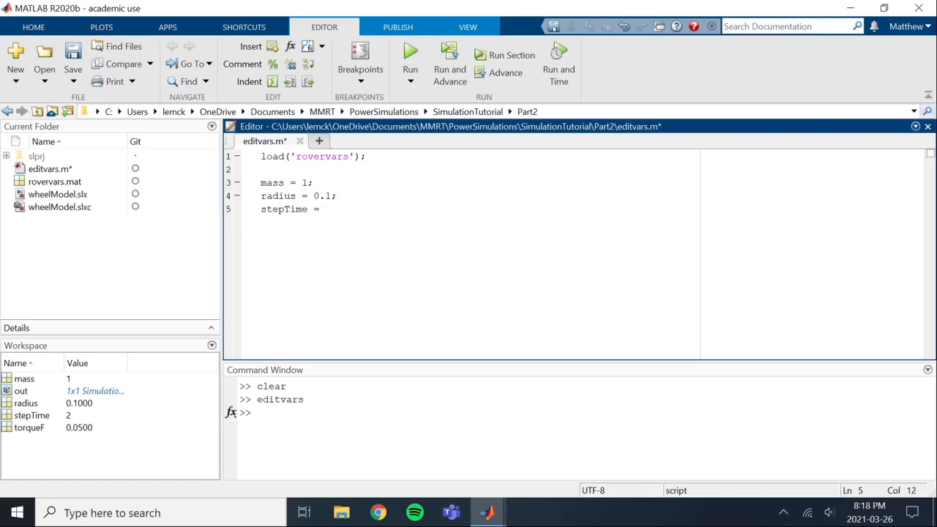
{"action": "type", "text": "2;"}
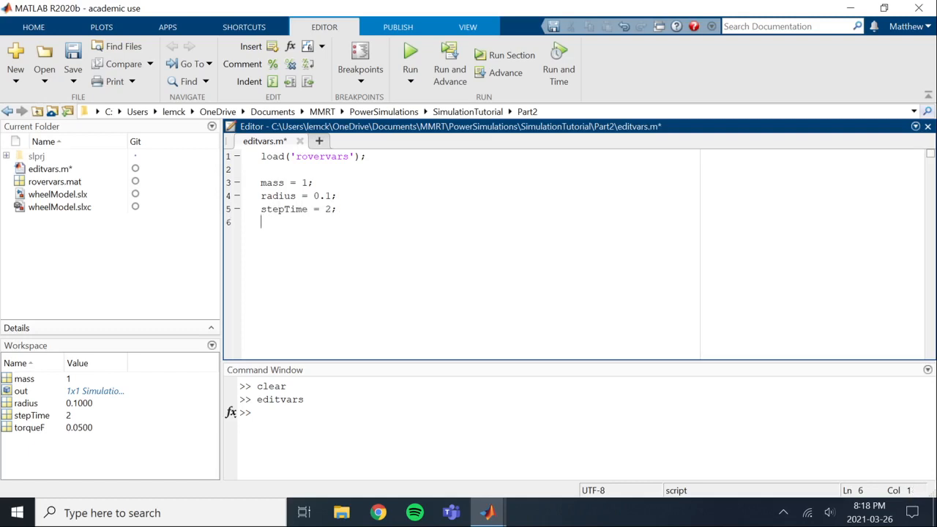
- Add torqueF = 0.05 below them and begin a save line underneath
{"action": "type", "text": "torque"}
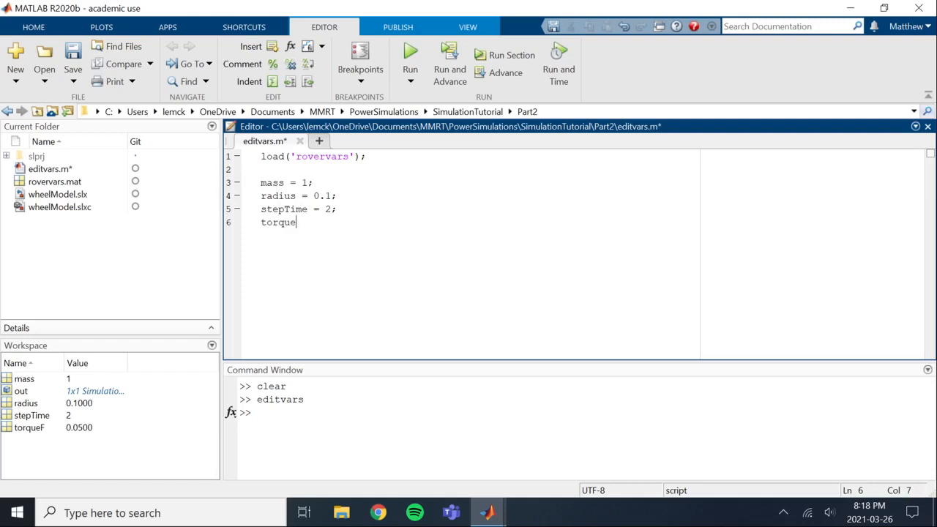
{"action": "type", "text": "F ="}
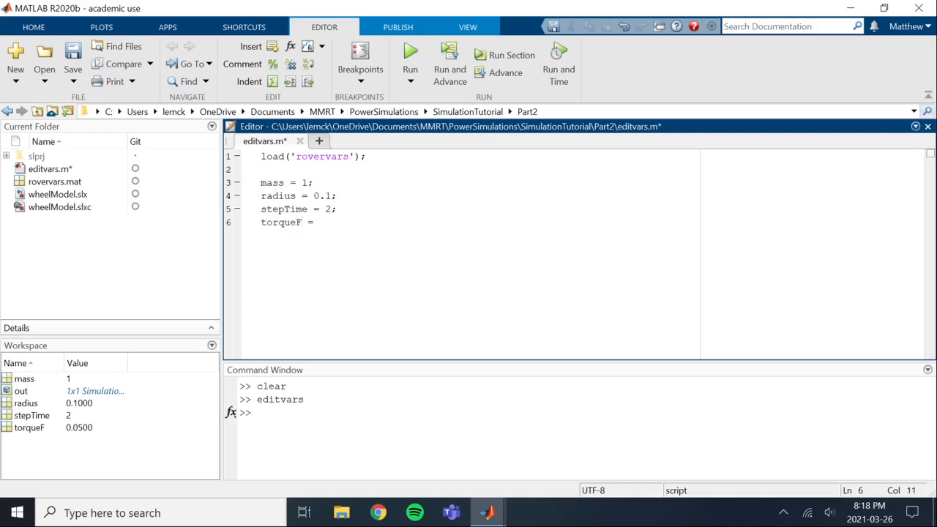
{"action": "type", "text": "0.05;"}
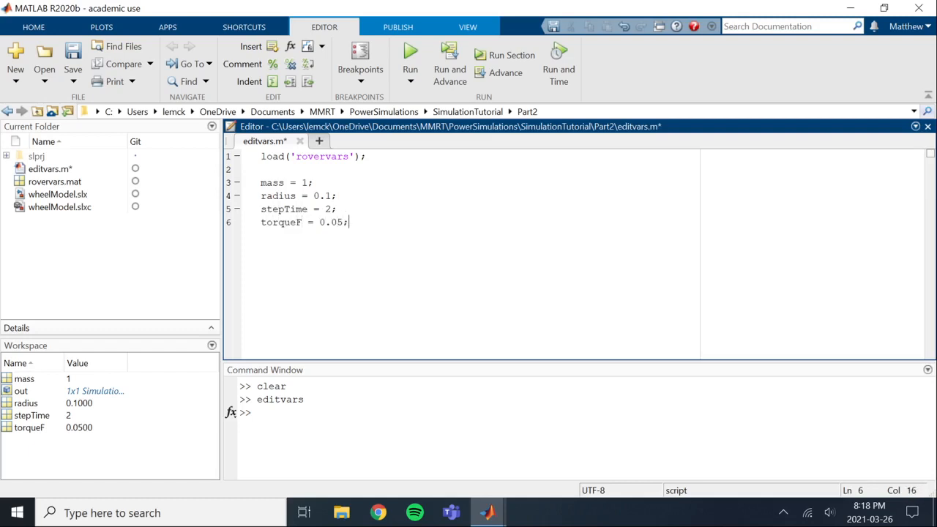
{"action": "key", "text": "enter"}
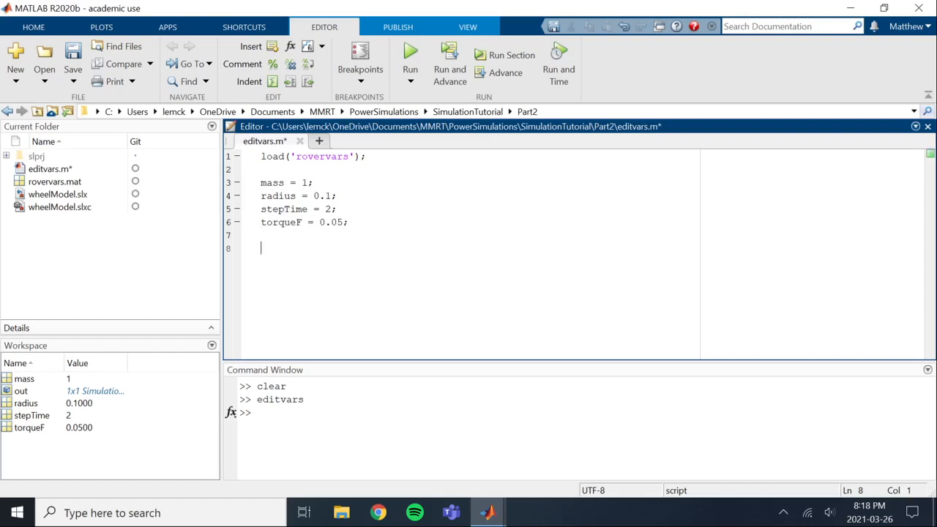
{"action": "type", "text": "sav"}
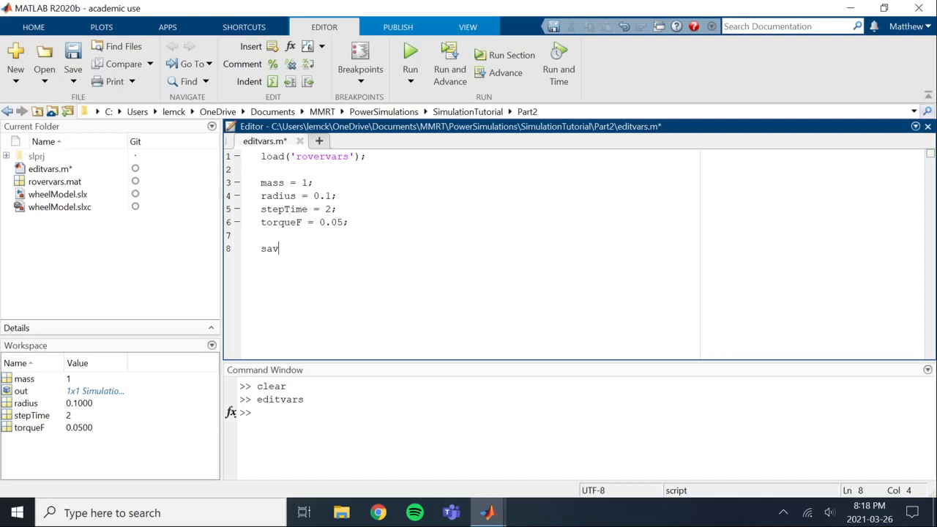
- Finish save('rovervars'); at the end of editvars.m, change radius to 0.3 and save the script
{"action": "type", "text": "e('rov"}
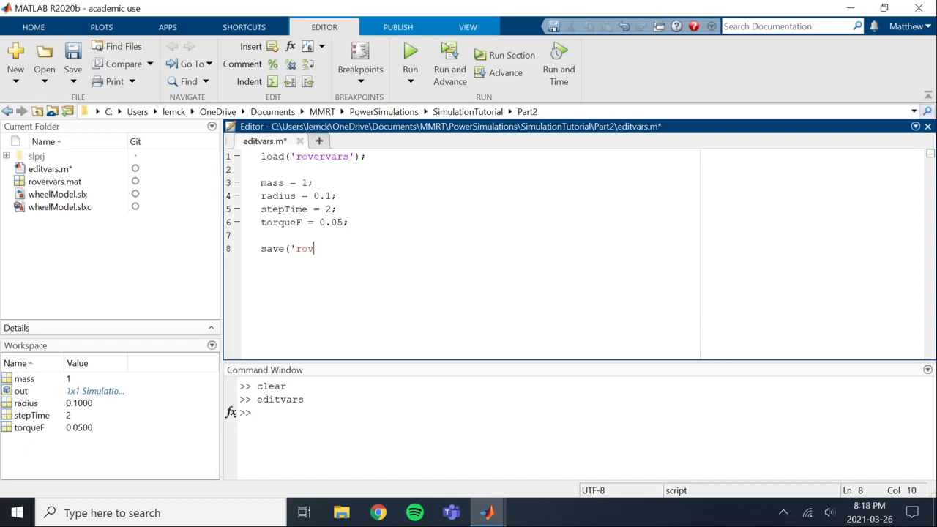
{"action": "type", "text": "ervars');"}
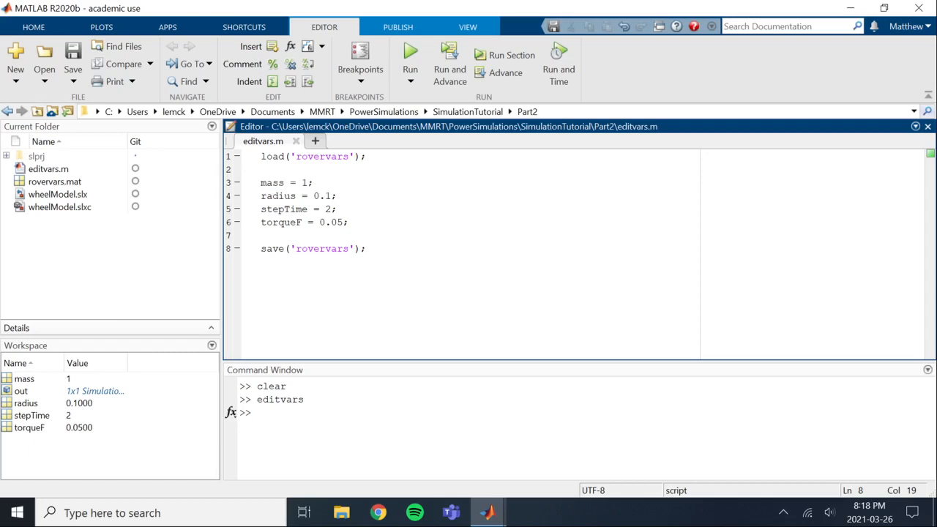
{"action": "left_click", "coordinate": [336, 208]}
{"action": "type", "text": "3"}
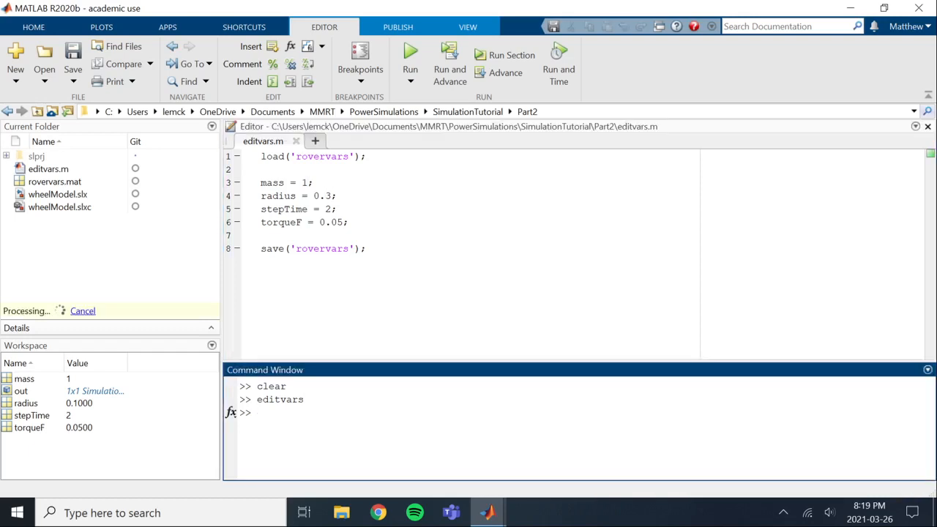
{"action": "type", "text": "e"}
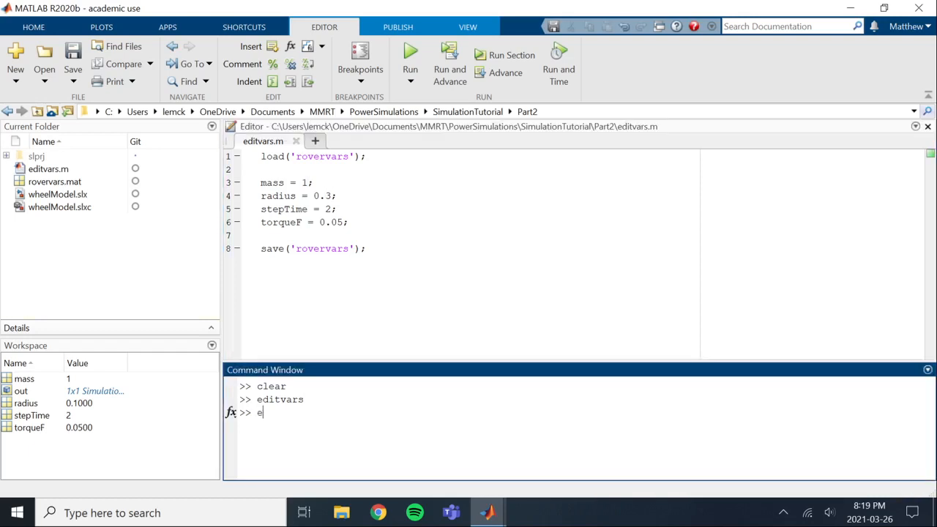
- Run editvars, simulate wheelModel with the new variables, review the scope traces and close the scope
{"action": "type", "text": "dit"}
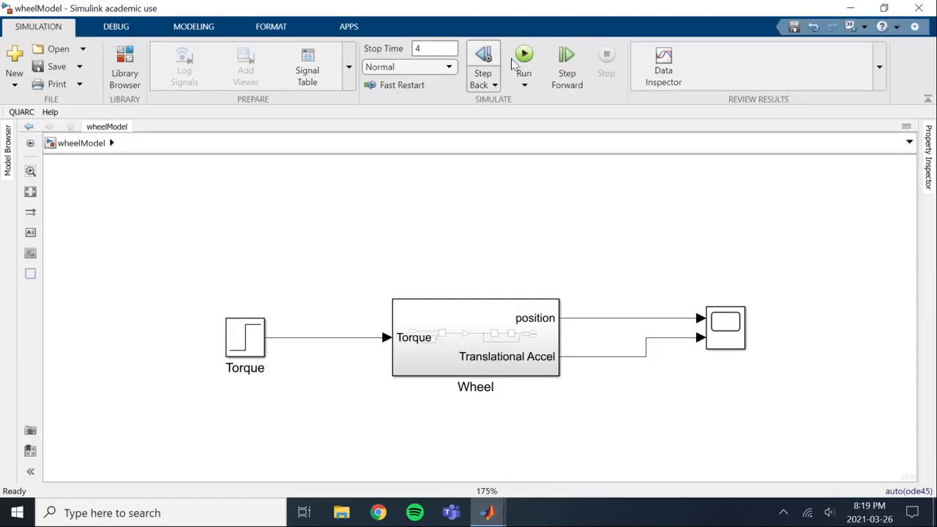
{"action": "left_click", "coordinate": [524, 58]}
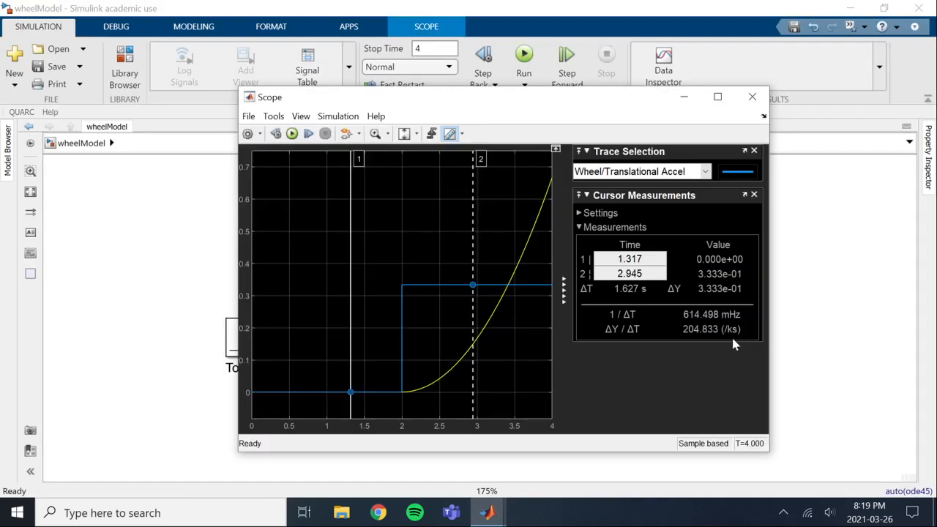
{"action": "mouse_move", "coordinate": [410, 285]}
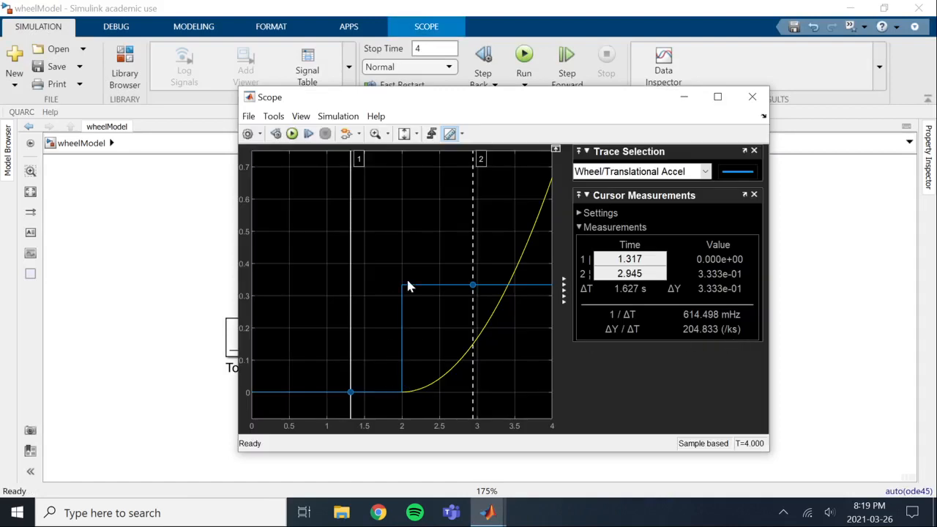
{"action": "mouse_move", "coordinate": [578, 310]}
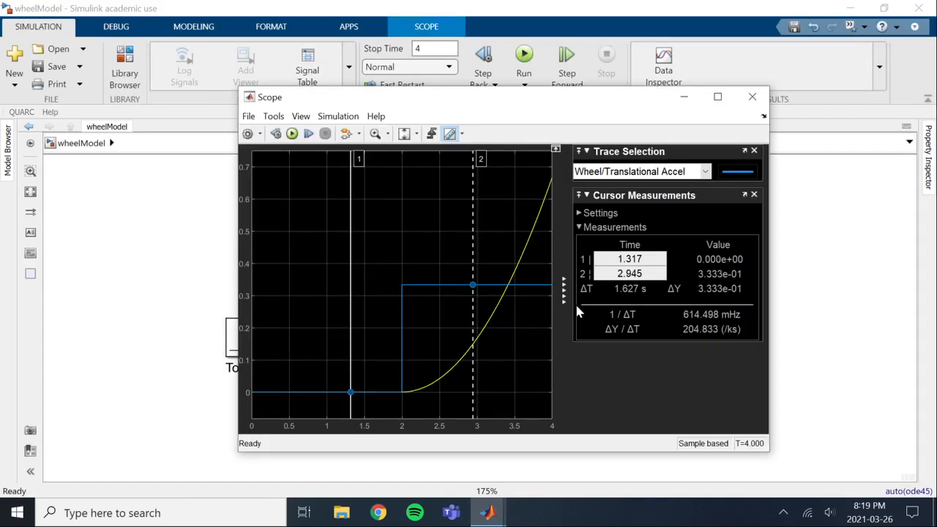
{"action": "mouse_move", "coordinate": [679, 299]}
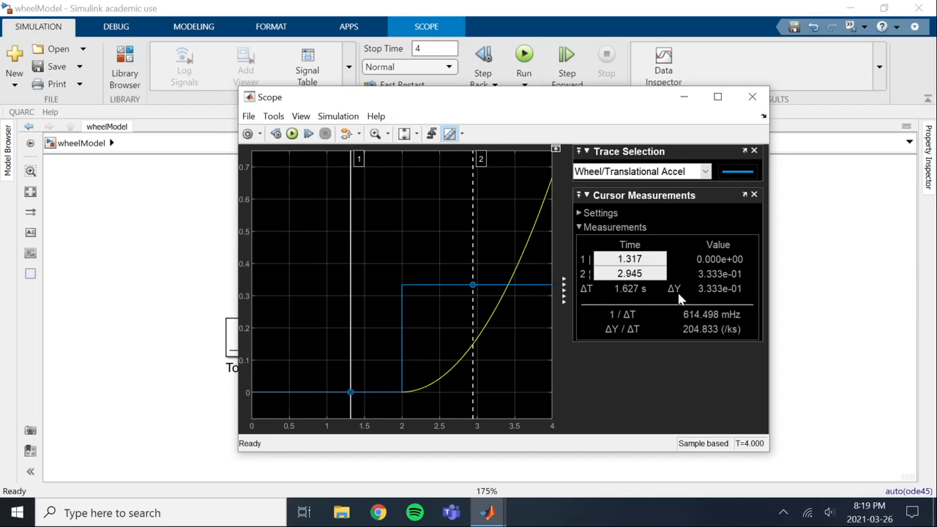
{"action": "mouse_move", "coordinate": [456, 314]}
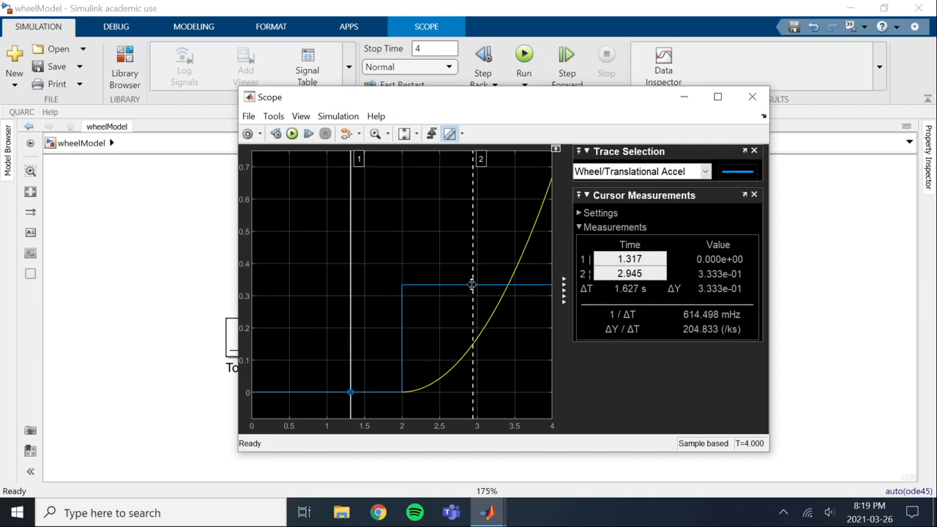
{"action": "left_click", "coordinate": [751, 97]}
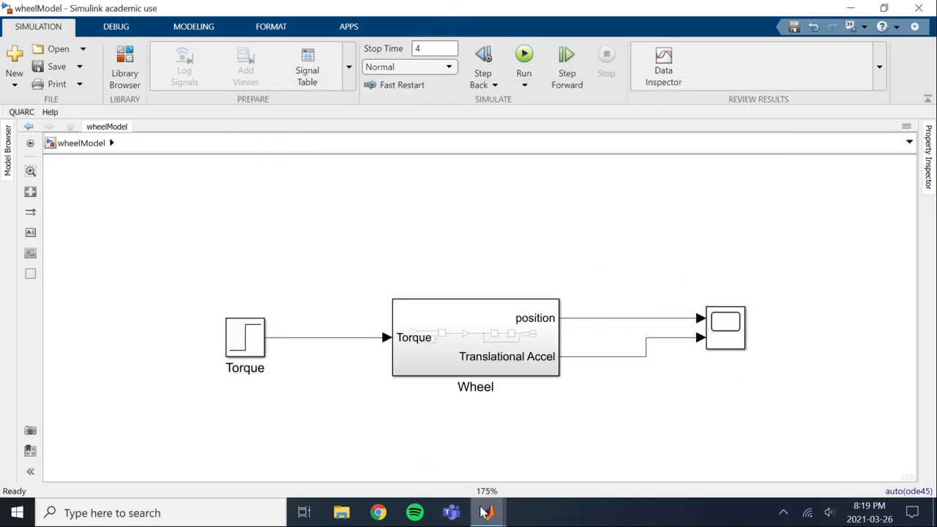
- Look over the Wheel block in wheelModel, then return to MATLAB where the workspace holds radius 0.3
{"action": "left_click", "coordinate": [487, 513]}
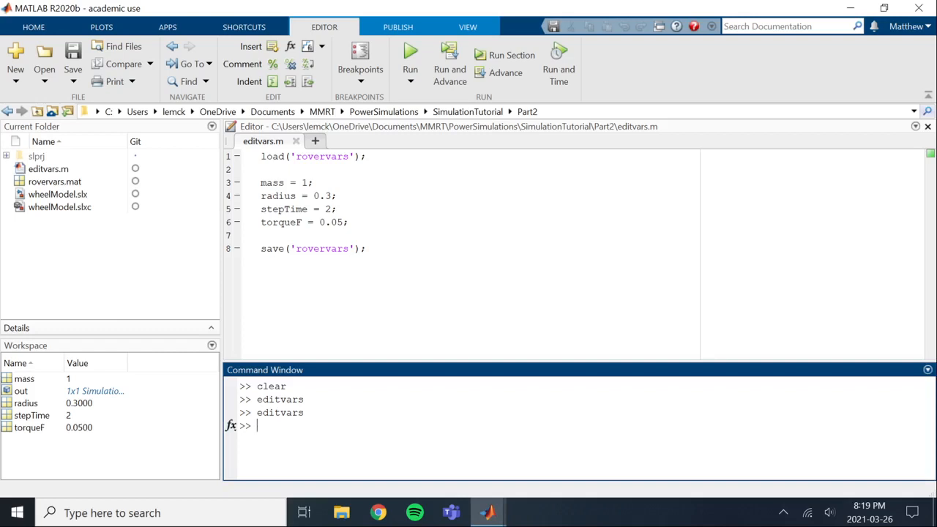
{"action": "mouse_move", "coordinate": [489, 513]}
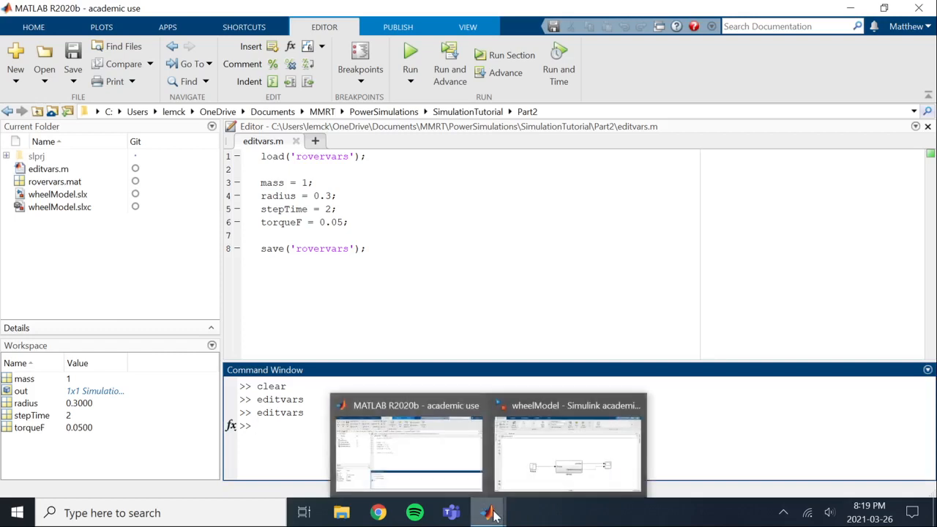
{"action": "left_click", "coordinate": [567, 454]}
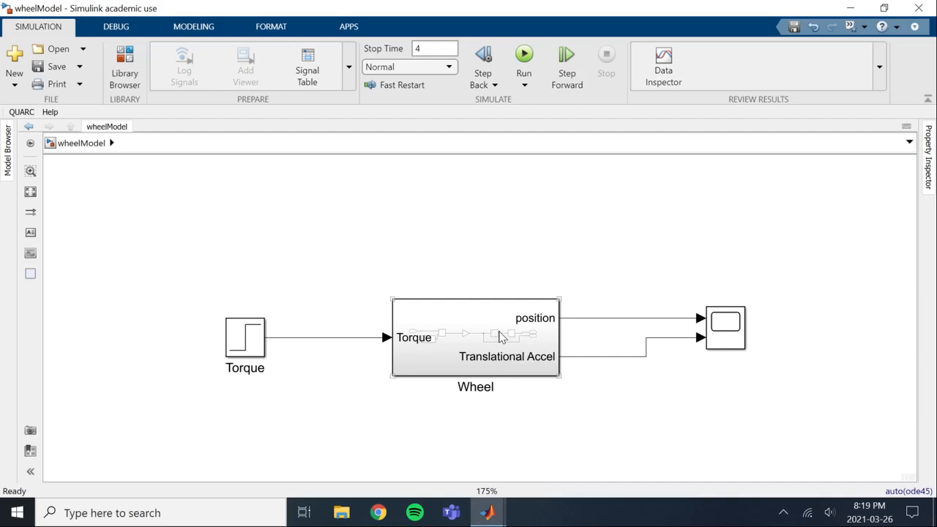
{"action": "mouse_move", "coordinate": [305, 284]}
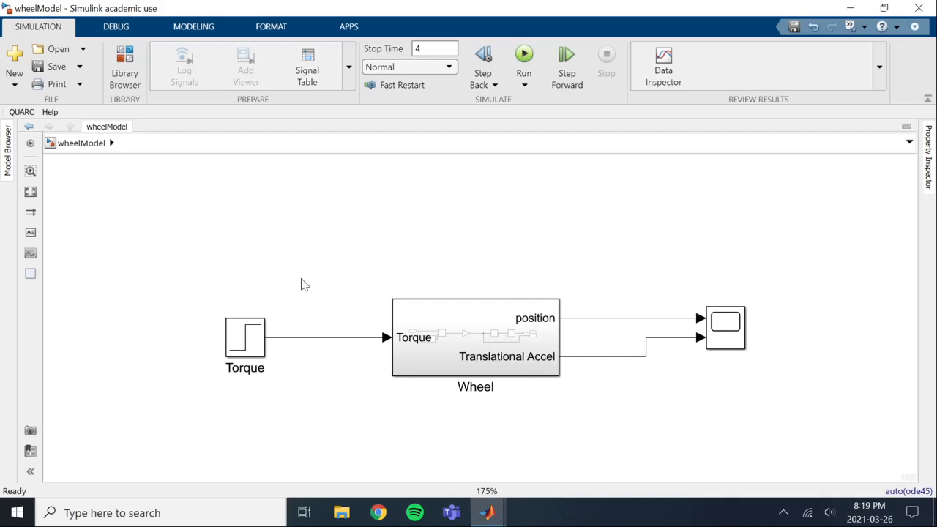
{"action": "left_click", "coordinate": [474, 338]}
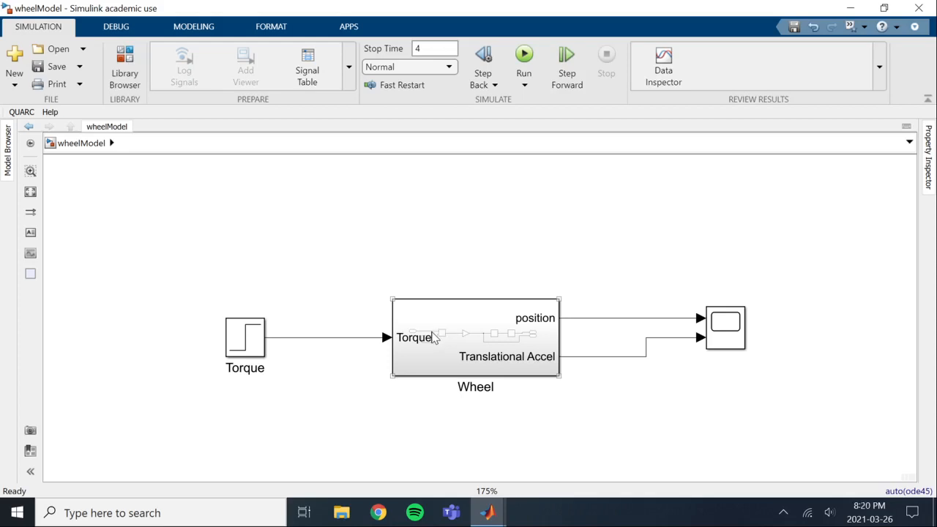
{"action": "left_click", "coordinate": [485, 513]}
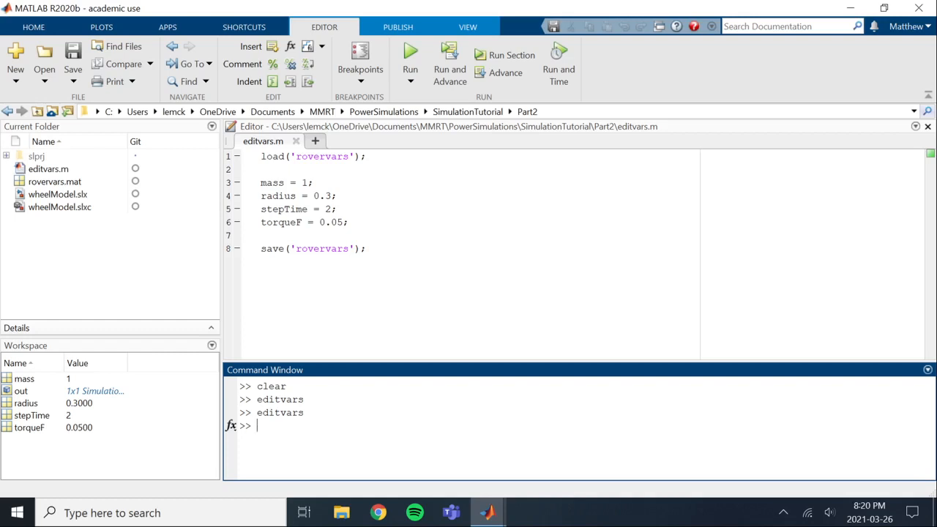
{"action": "mouse_move", "coordinate": [66, 422]}
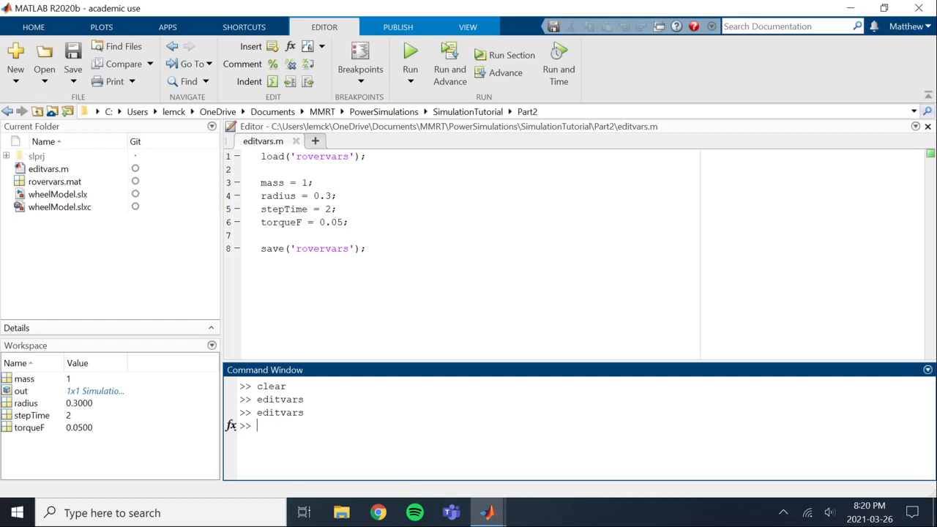
- Clear the workspace, rerun wheelModel to see it fail on missing mass, and return to MATLAB
{"action": "type", "text": "clear"}
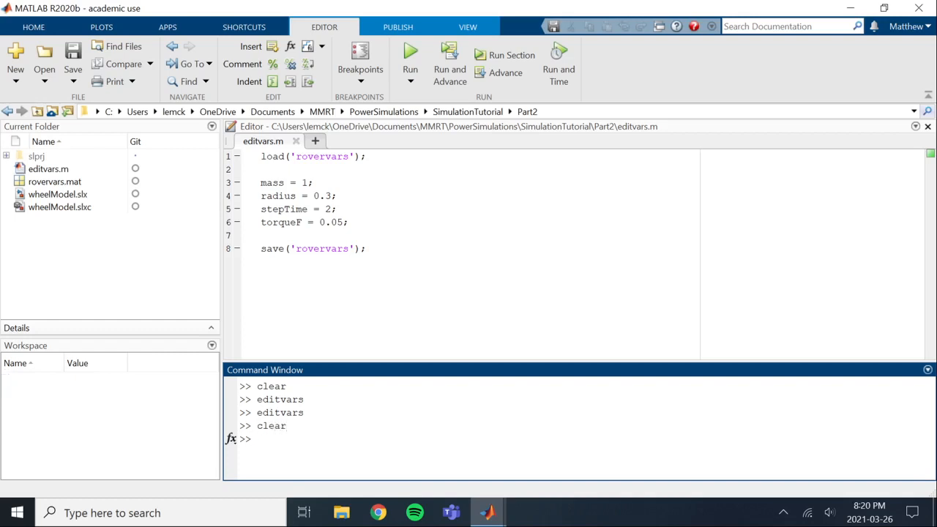
{"action": "left_click", "coordinate": [257, 439]}
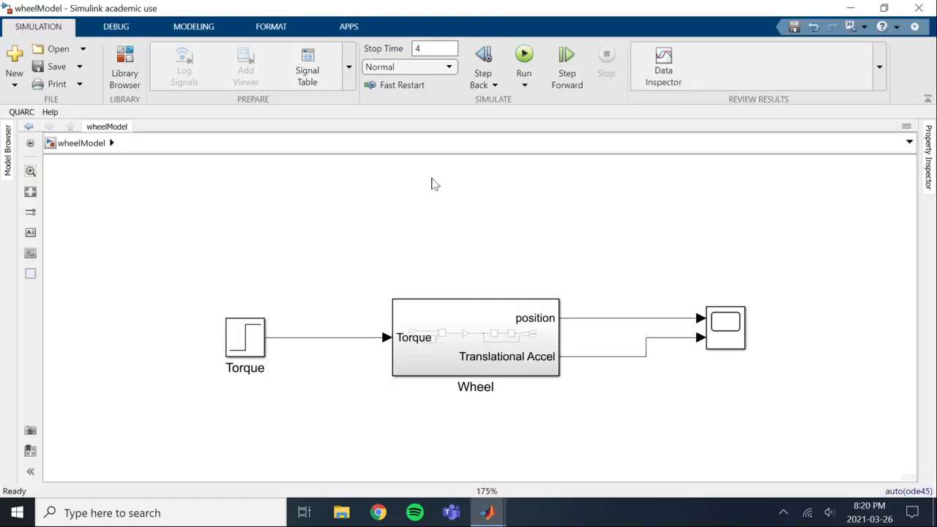
{"action": "left_click", "coordinate": [524, 53]}
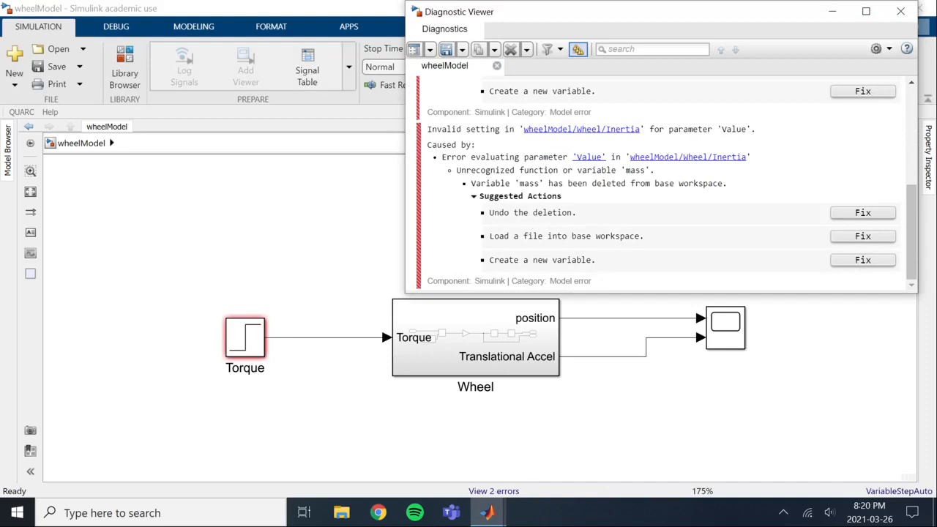
{"action": "left_click", "coordinate": [900, 12]}
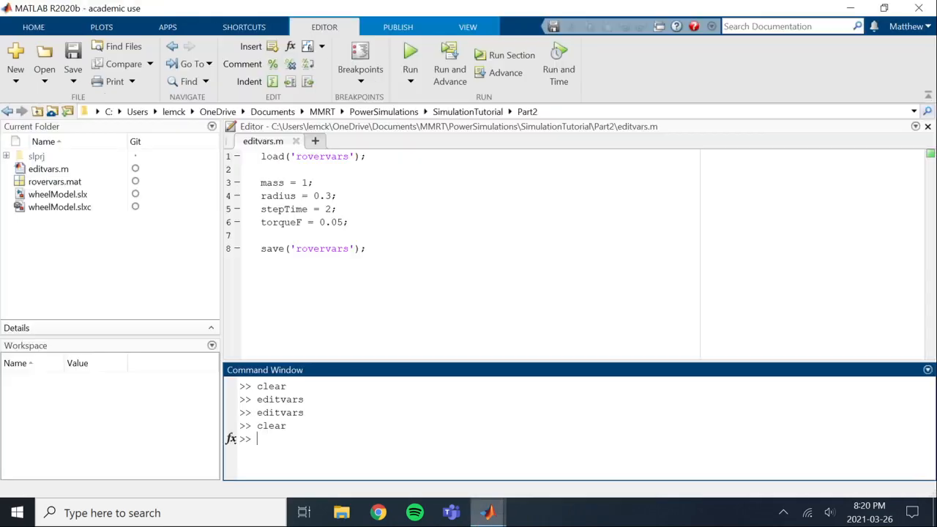
{"action": "mouse_move", "coordinate": [147, 390]}
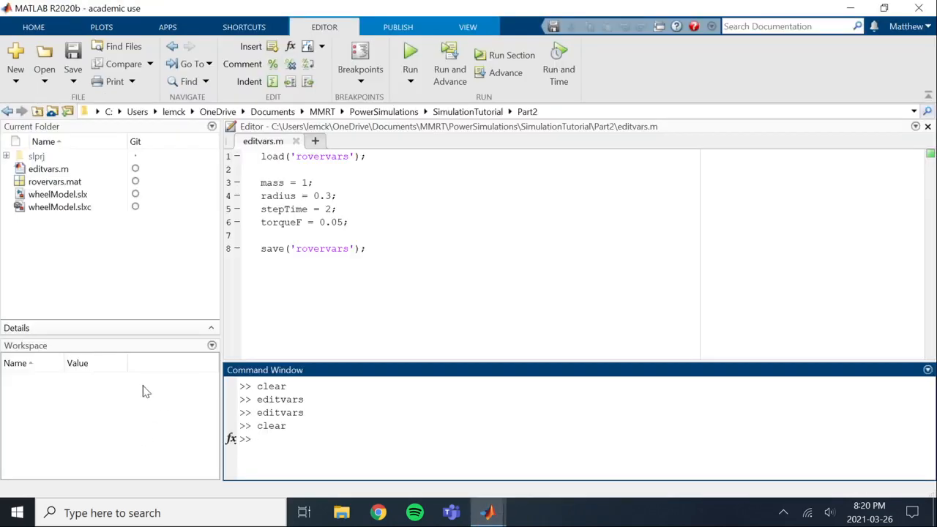